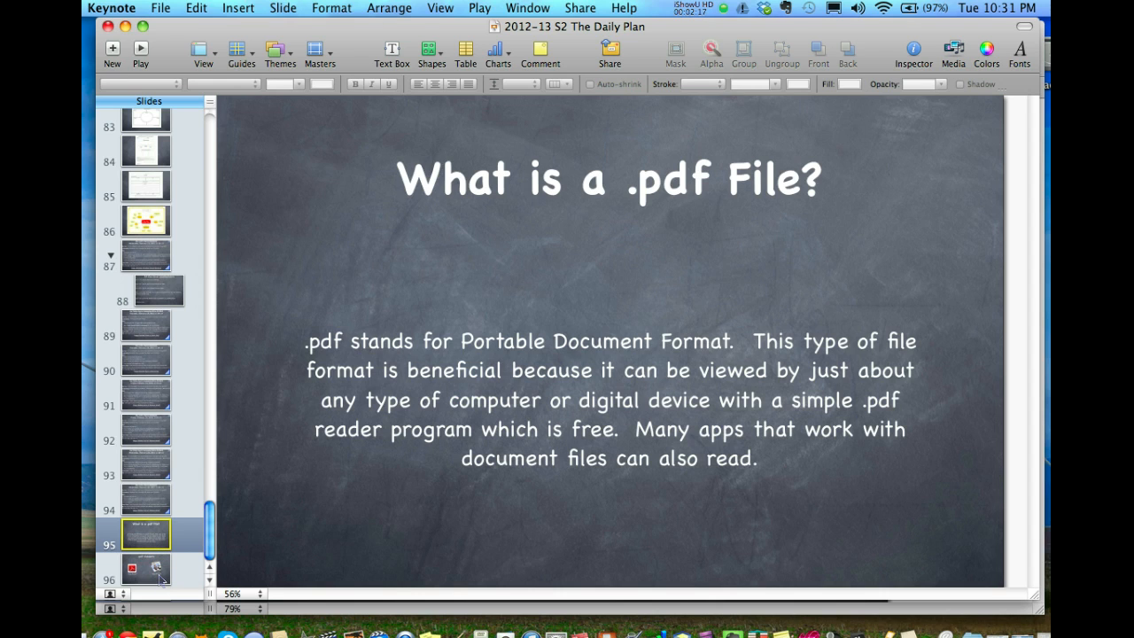
Step: Open the s26YLNACtextbook presentation in Keynote
click(147, 567)
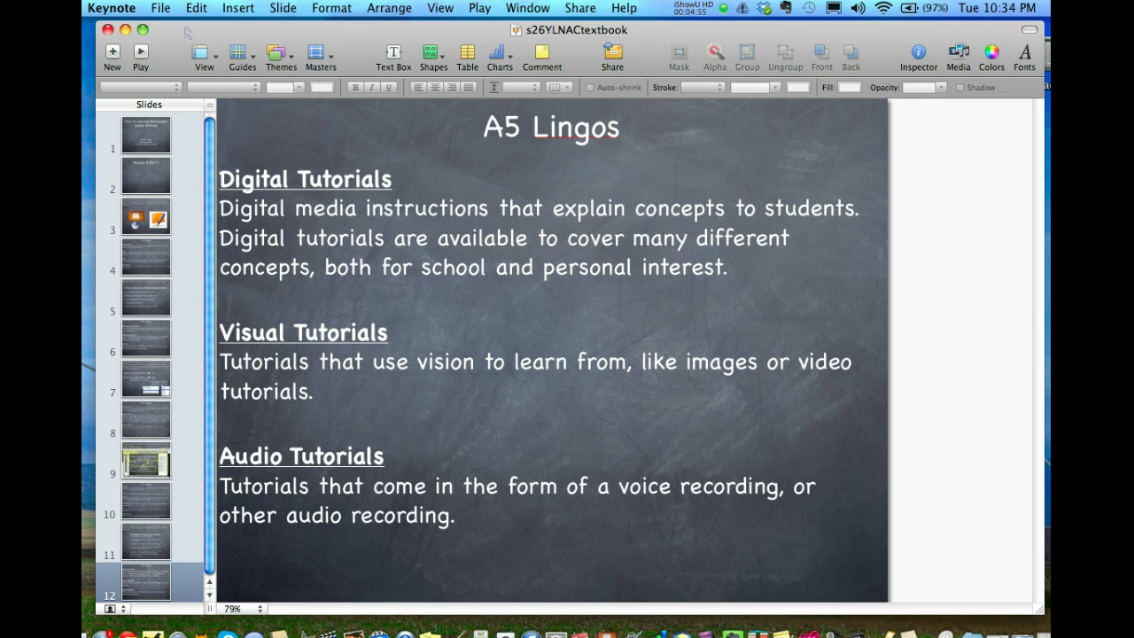
mouse_move(139, 144)
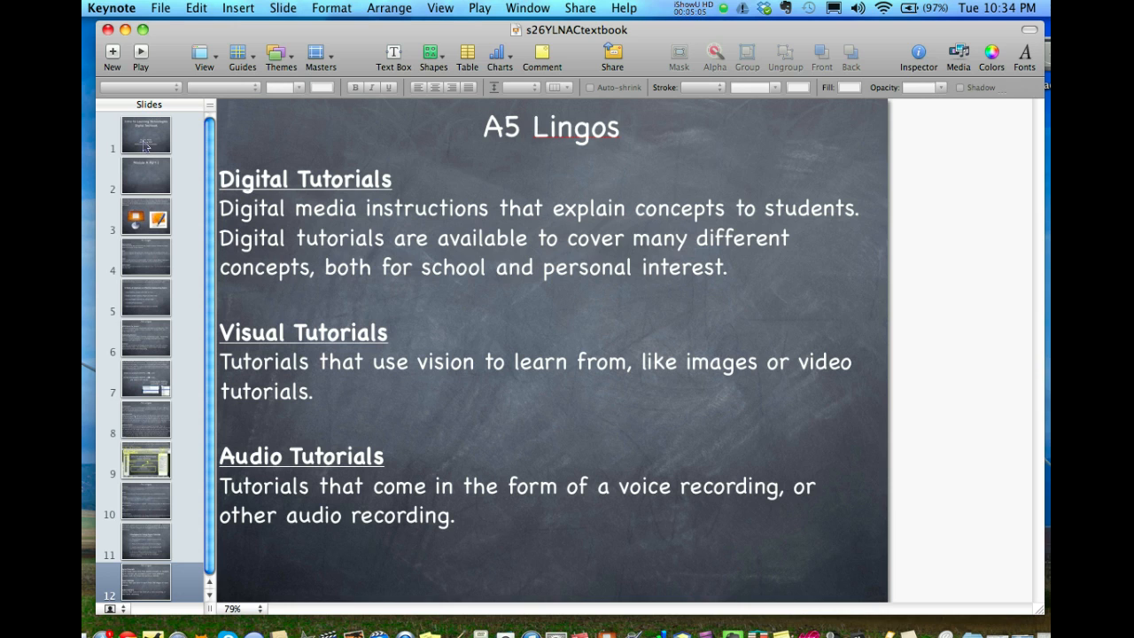
mouse_move(140, 170)
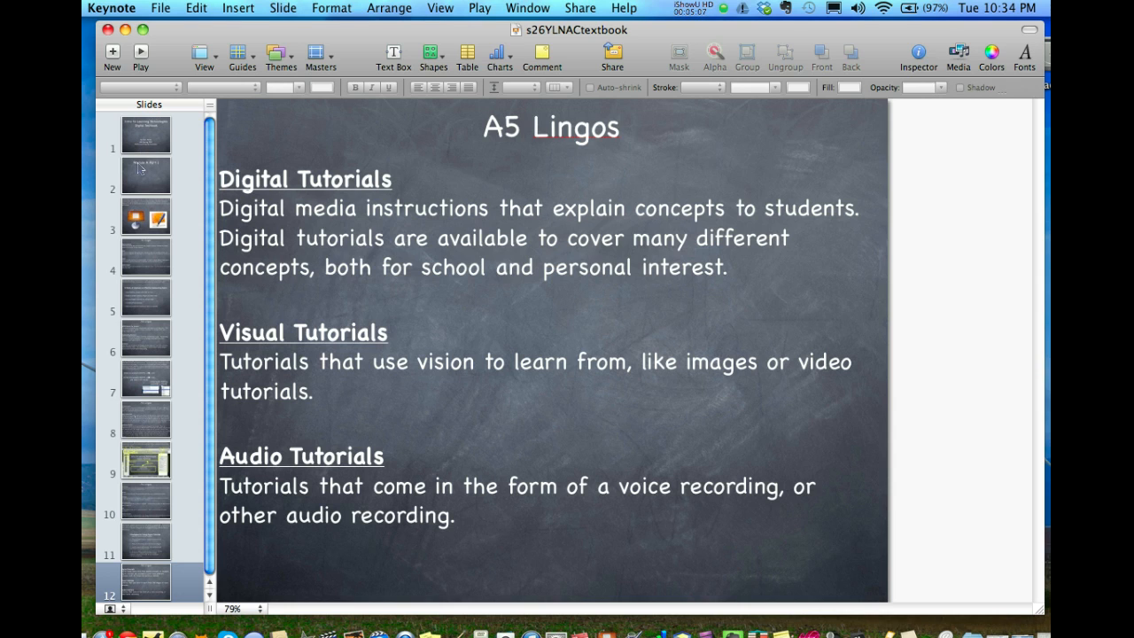
click(145, 133)
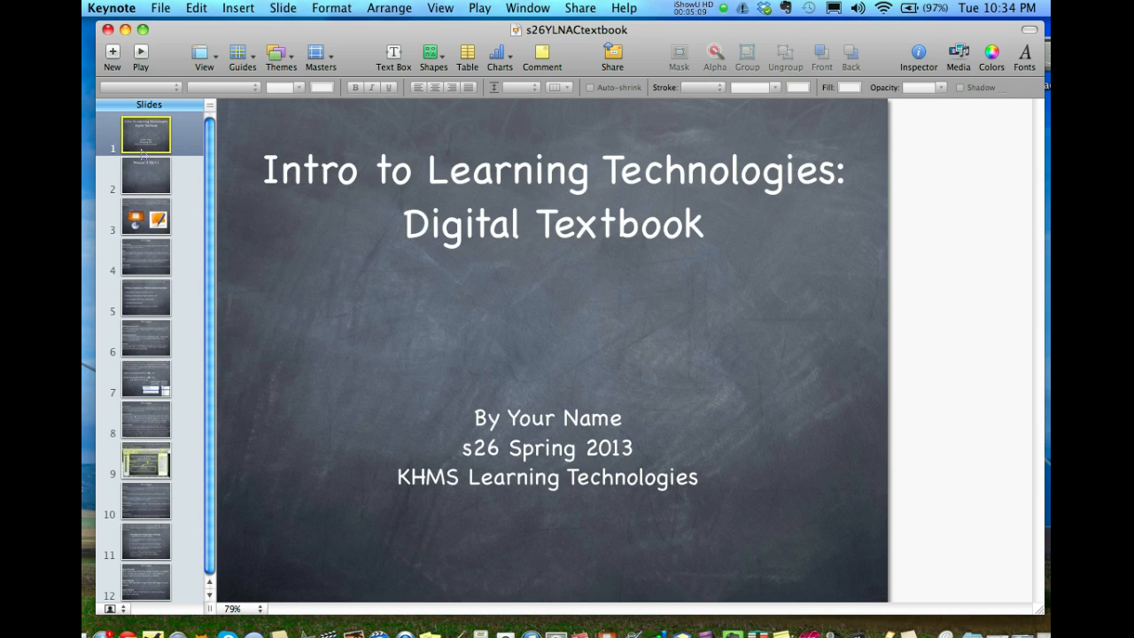
click(145, 175)
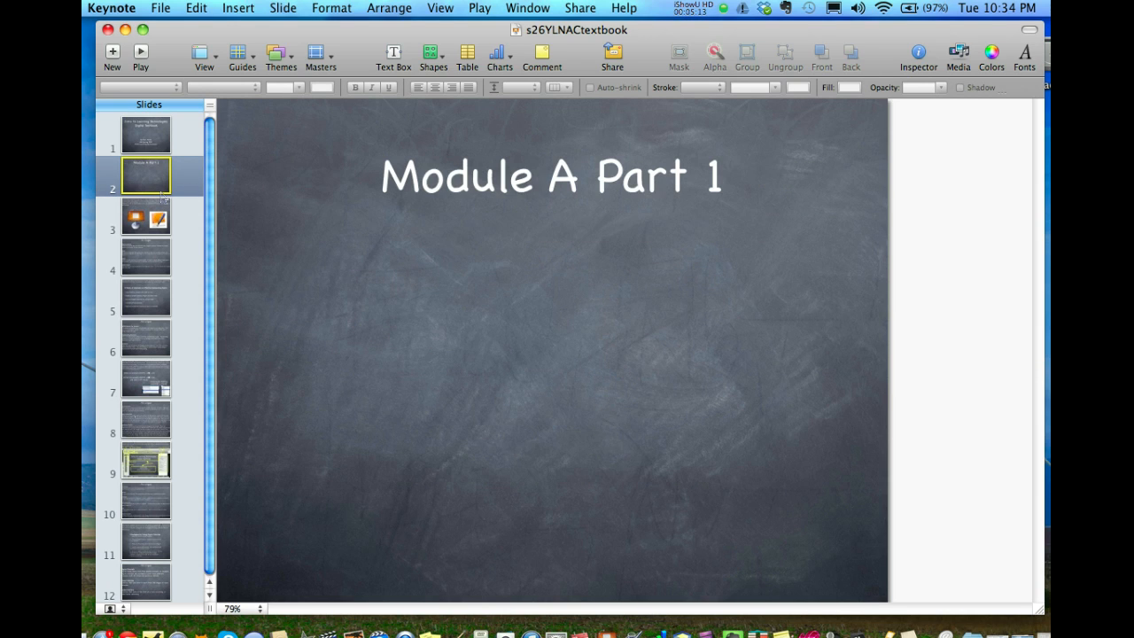
mouse_move(617, 216)
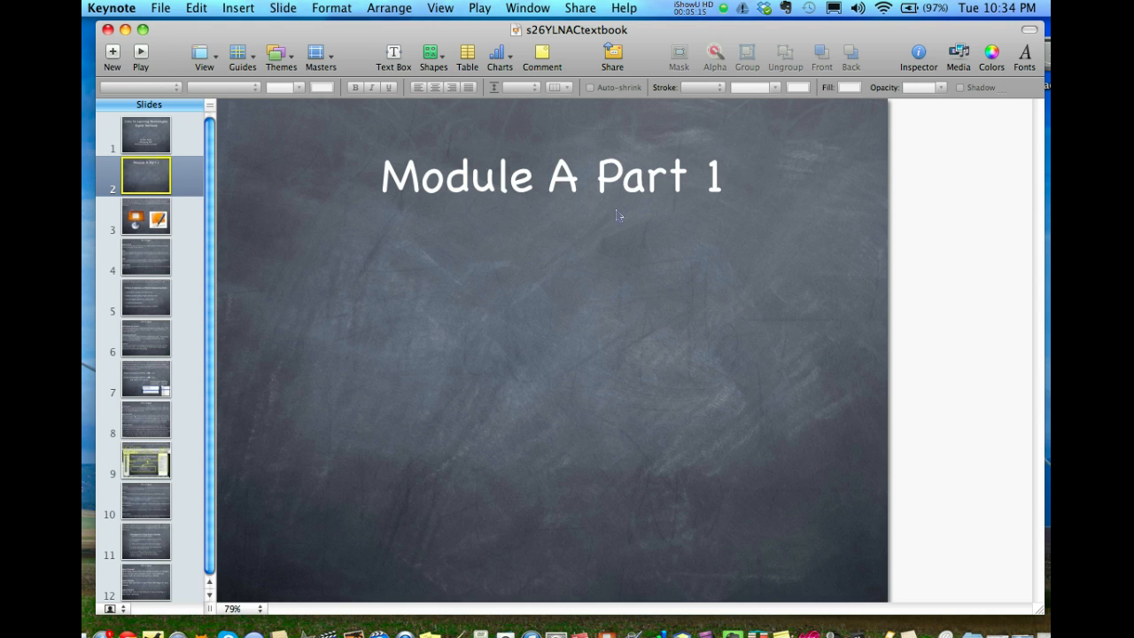
click(145, 214)
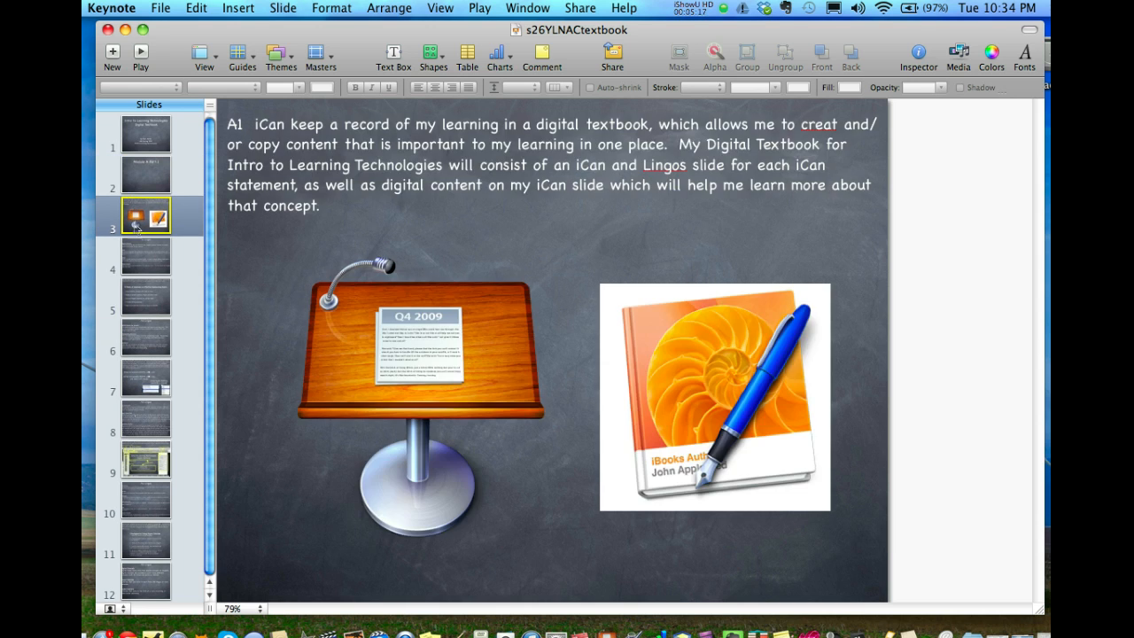
click(144, 580)
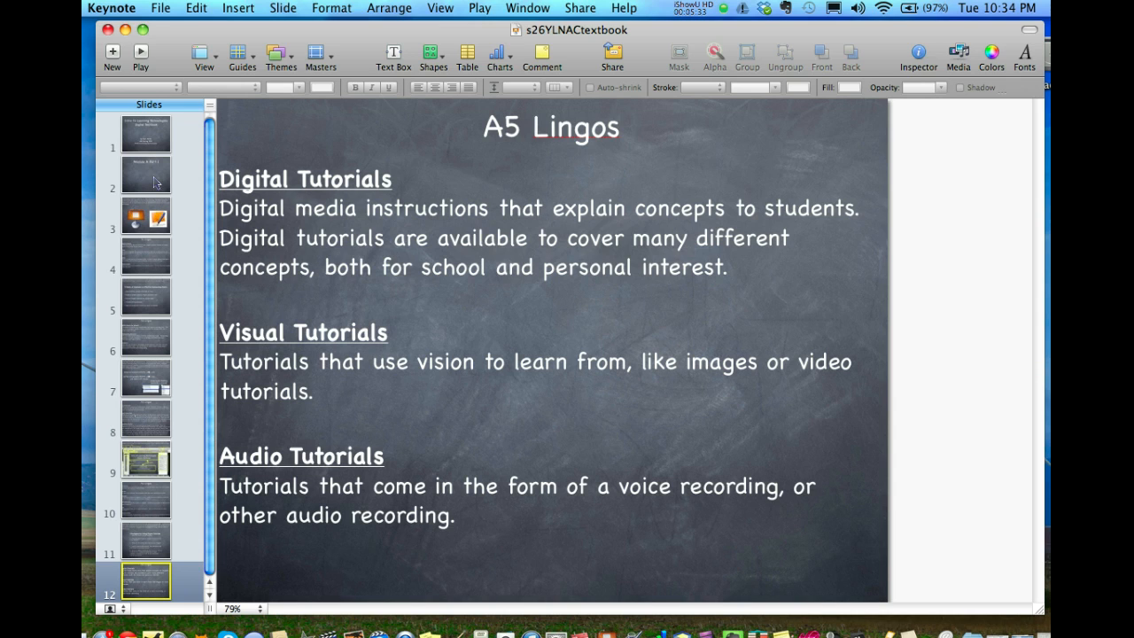
Step: Open File > Print for the textbook, collapsing then re-expanding the full print options
click(160, 8)
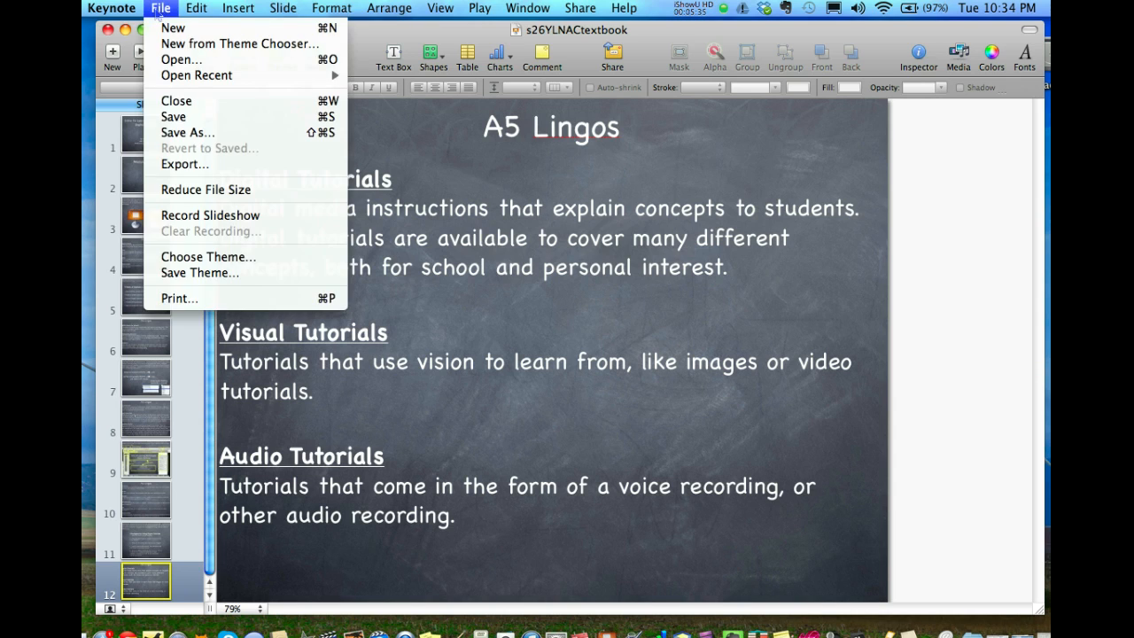
mouse_move(179, 298)
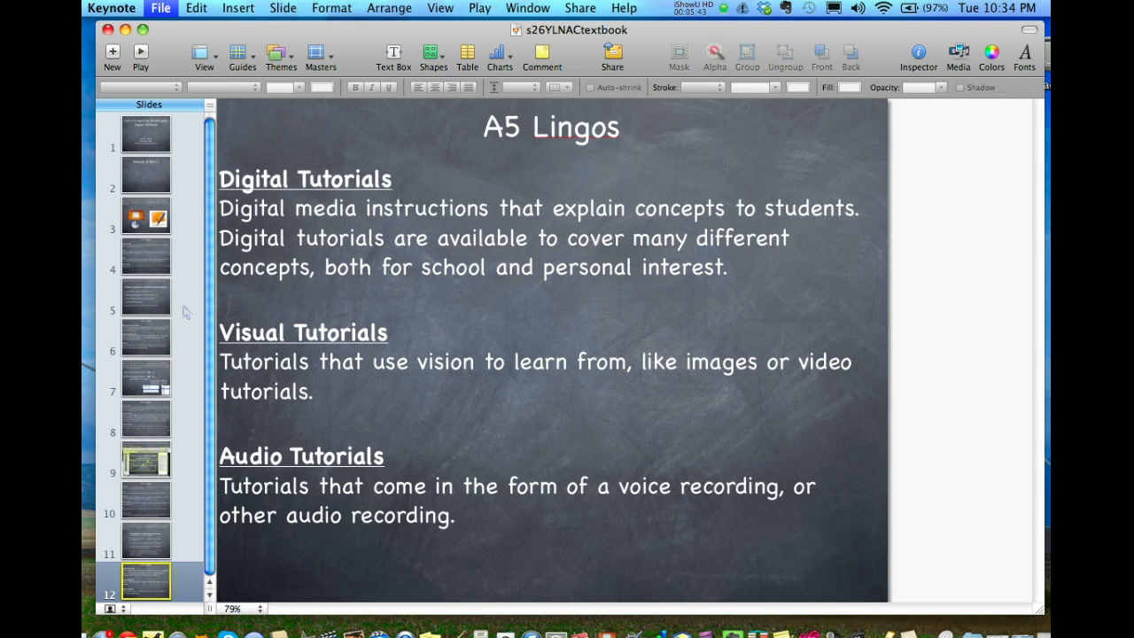
click(160, 8)
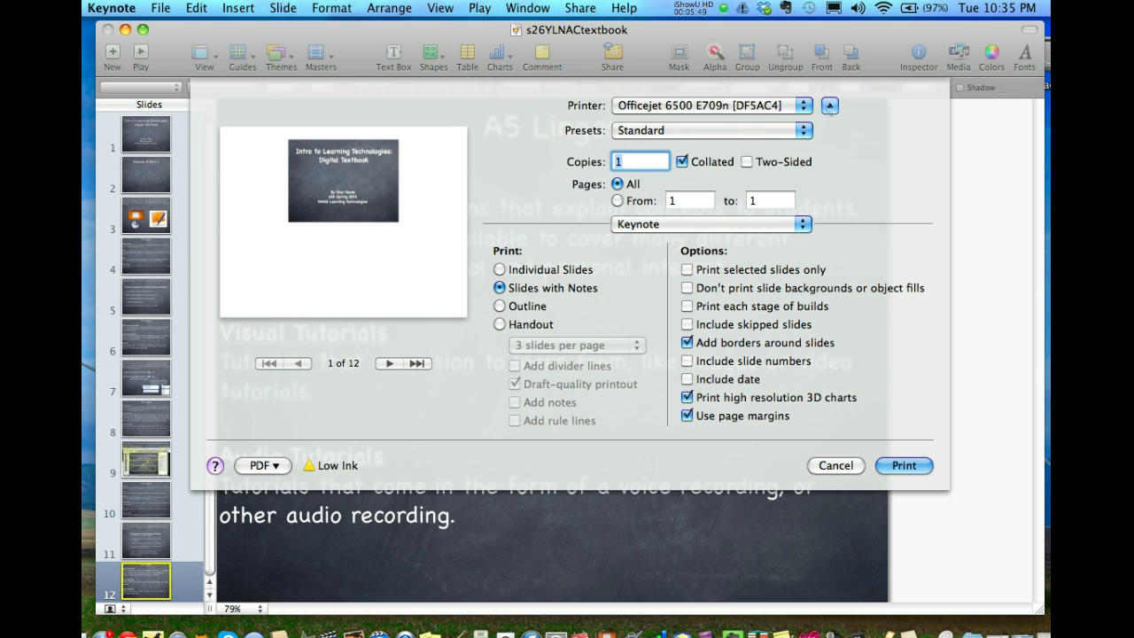
click(829, 106)
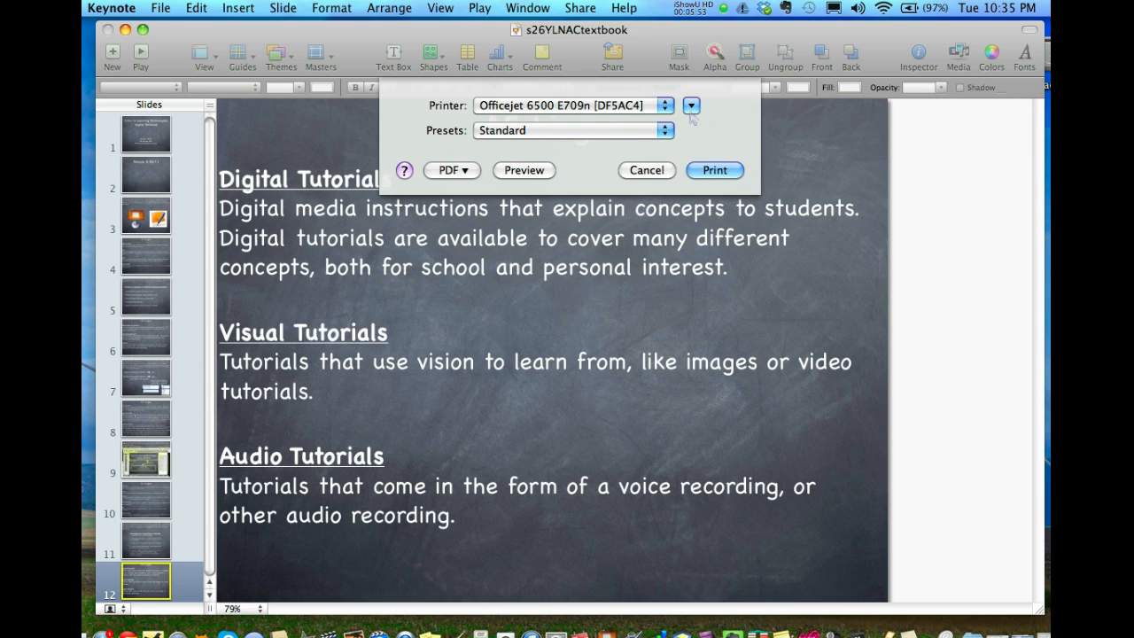
click(691, 105)
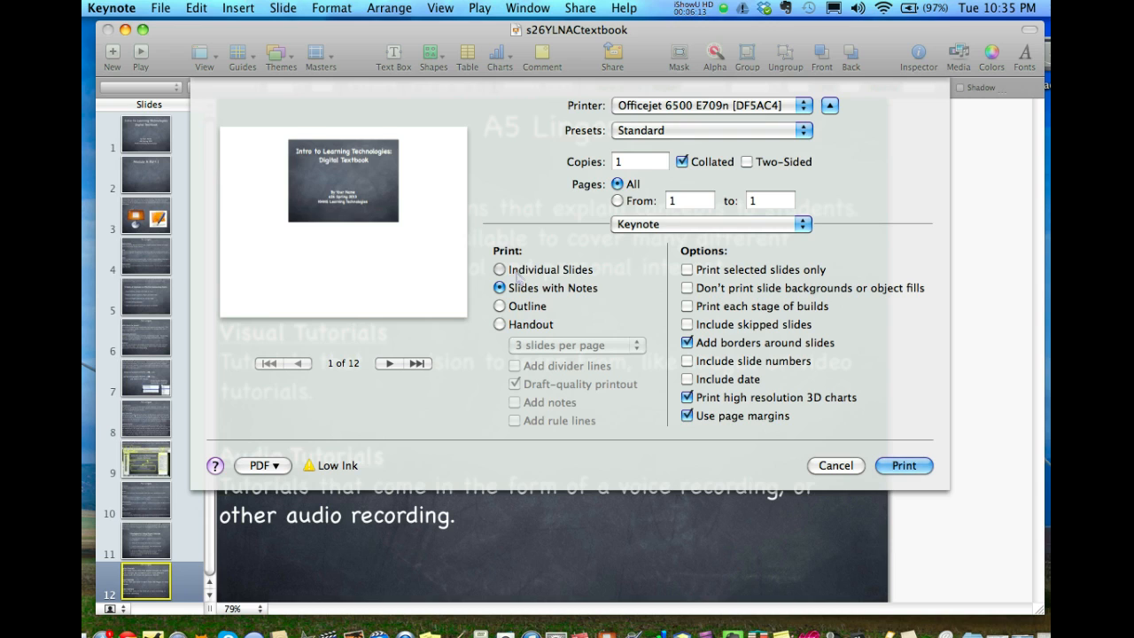
Step: Print slides 2 to 12 as individual slides, preview them, and choose Save as PDF
click(500, 269)
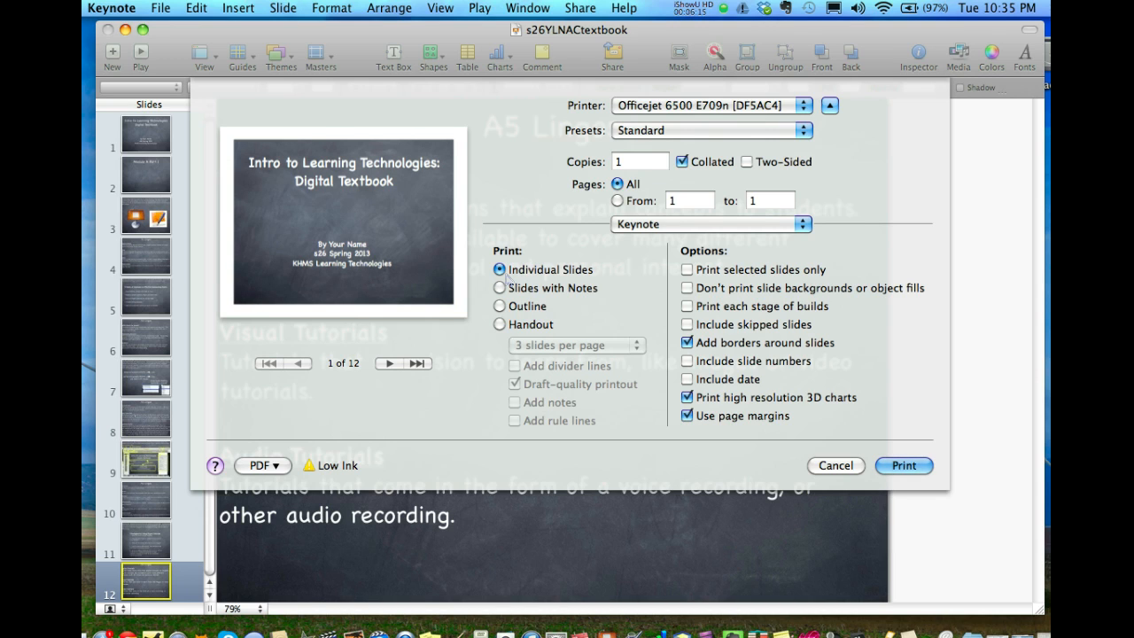
mouse_move(335, 372)
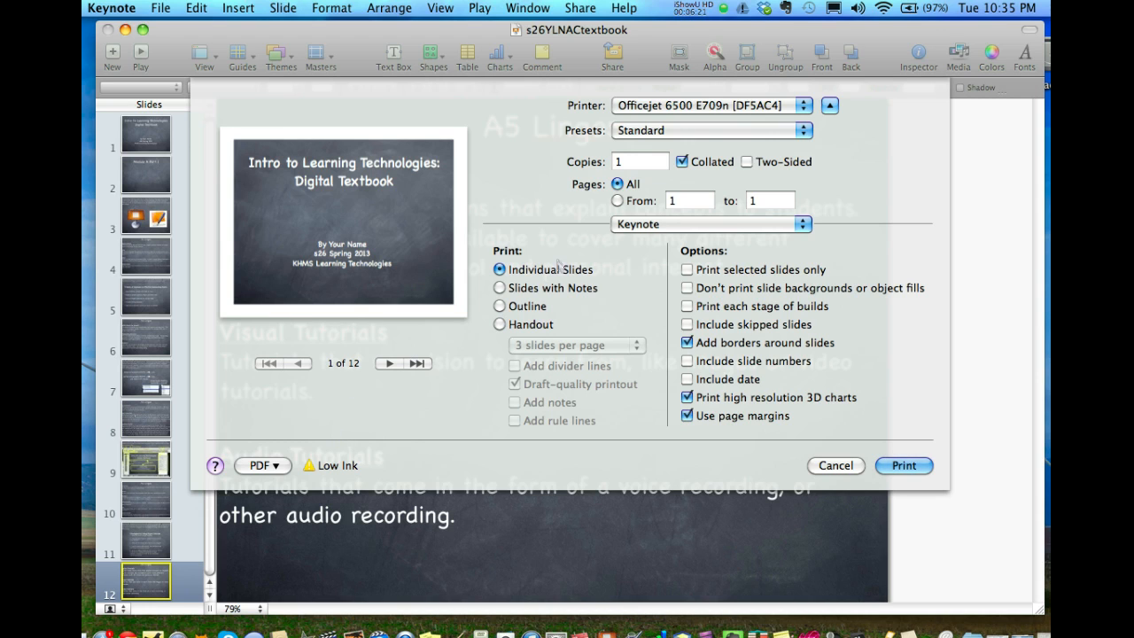
mouse_move(384, 204)
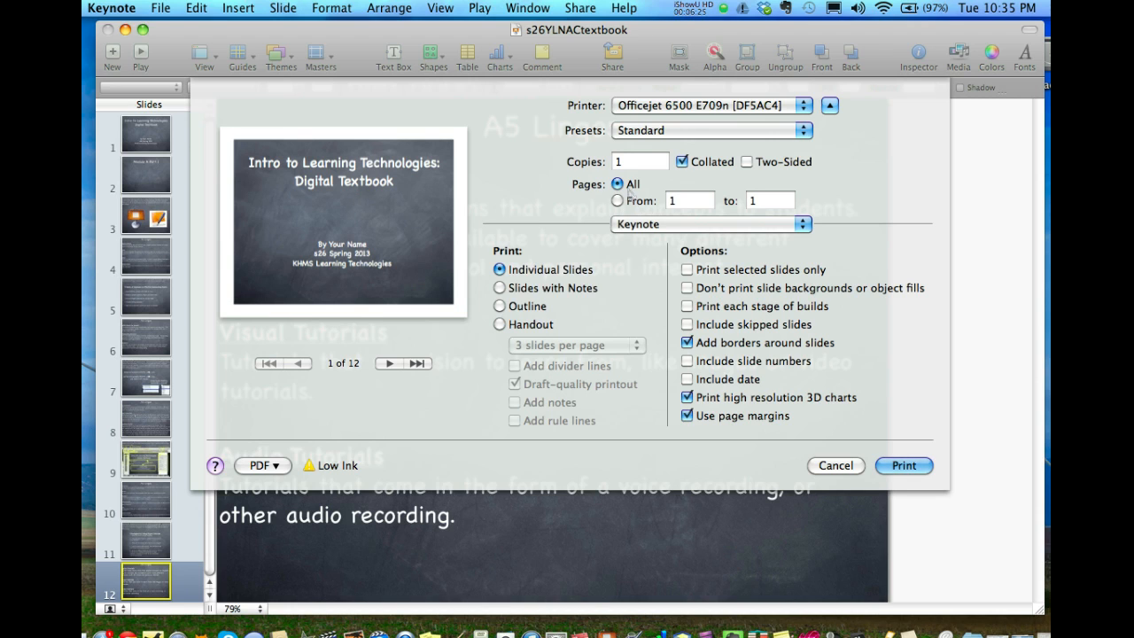
click(618, 199)
text(2)
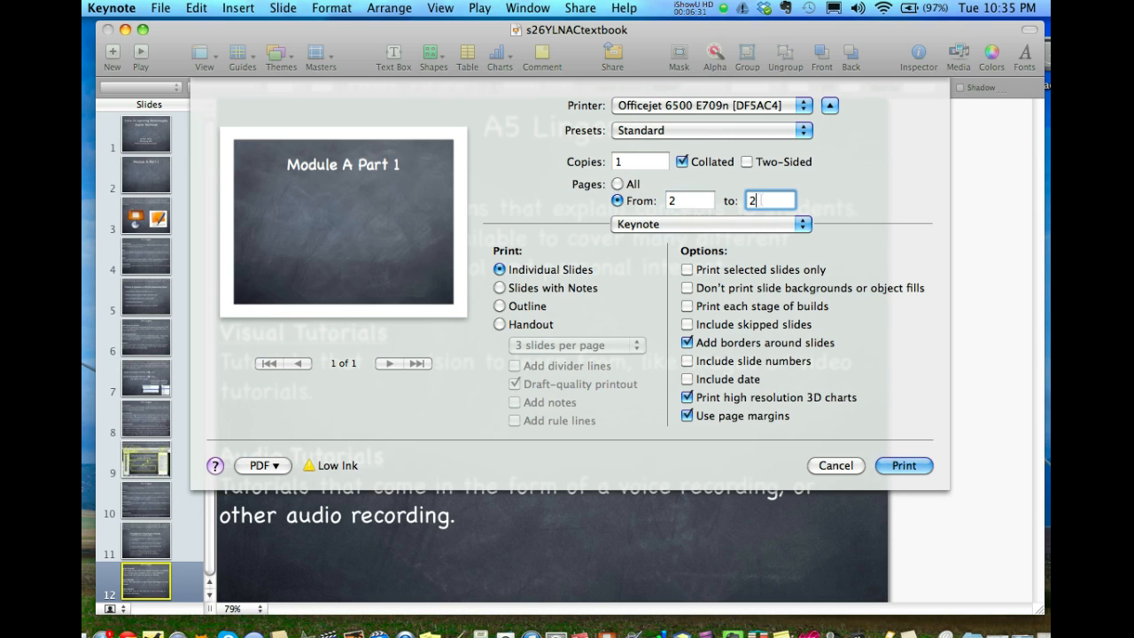
text(12)
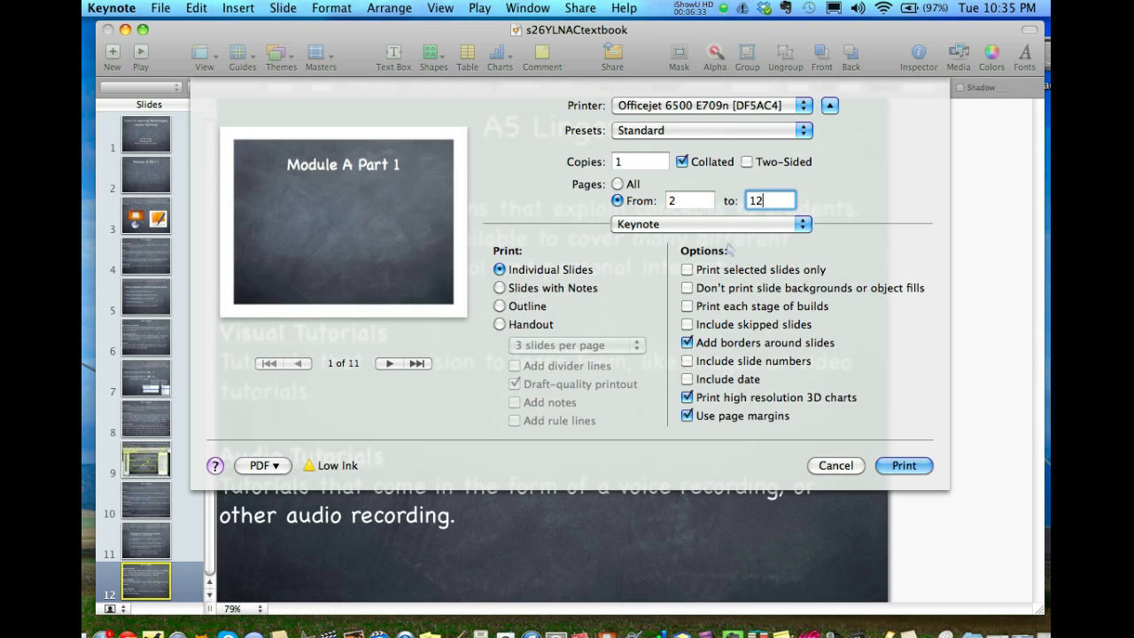
mouse_move(335, 375)
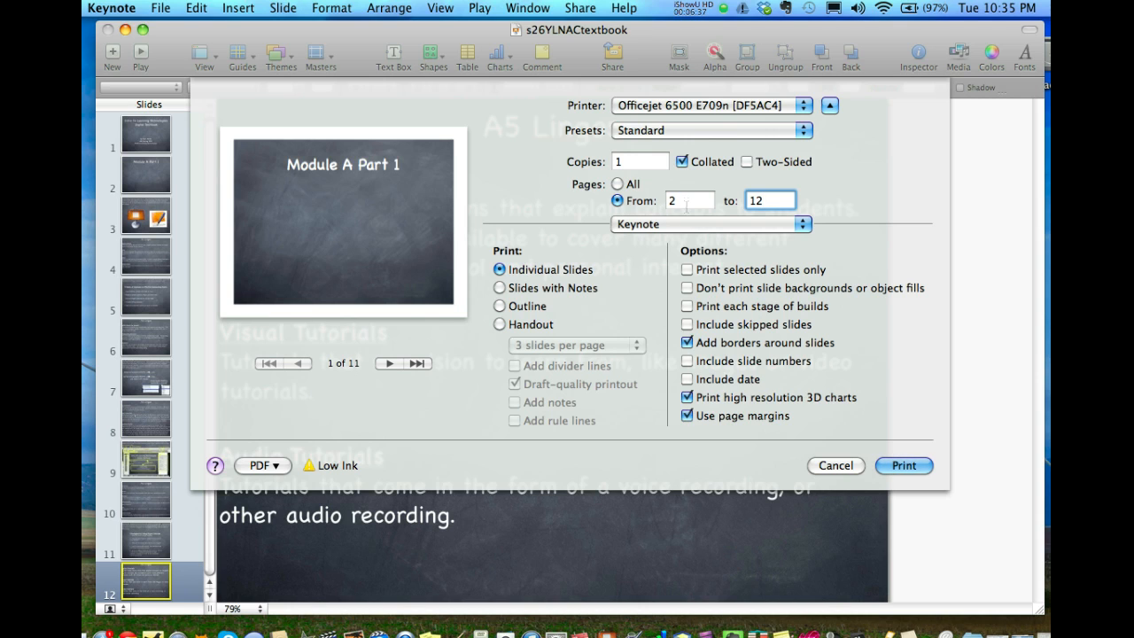
mouse_move(341, 371)
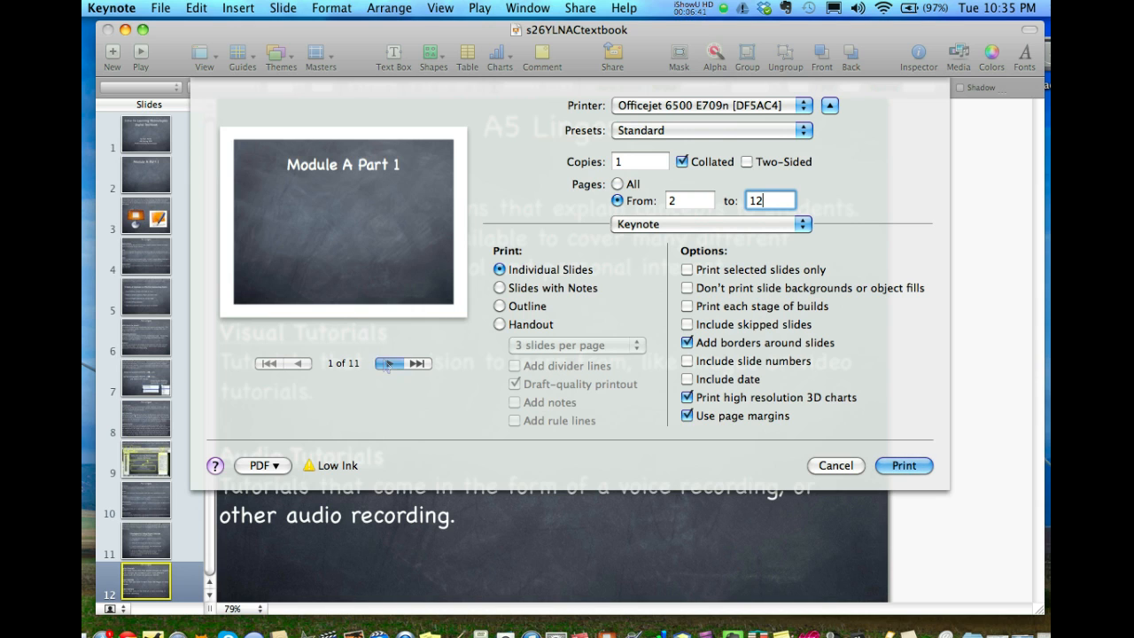
click(416, 364)
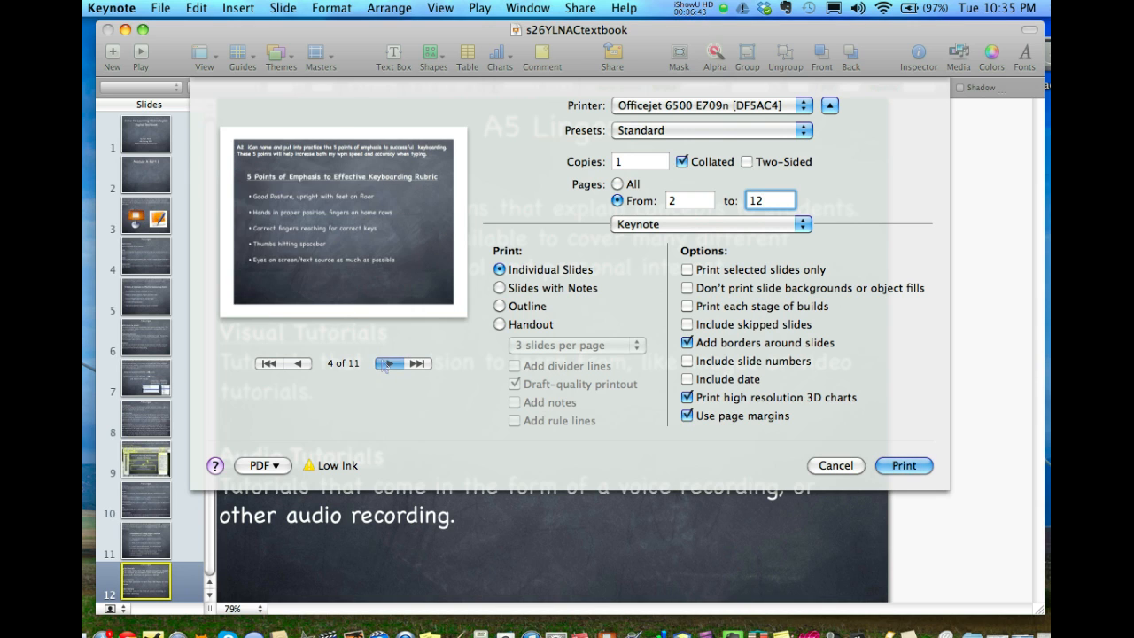
click(383, 363)
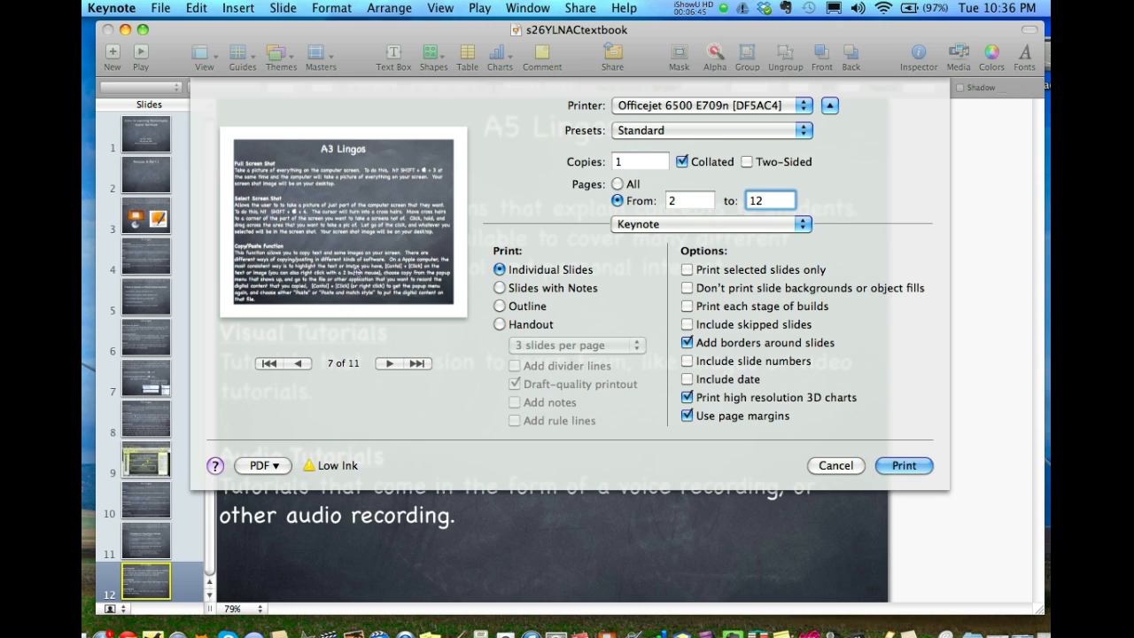
mouse_move(687, 215)
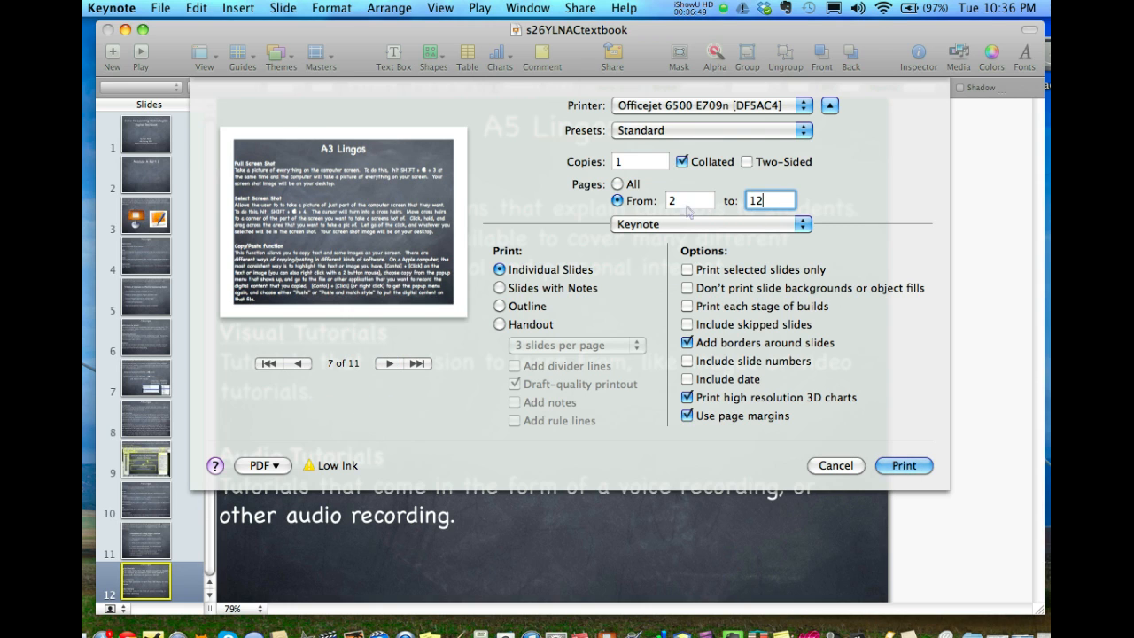
mouse_move(403, 326)
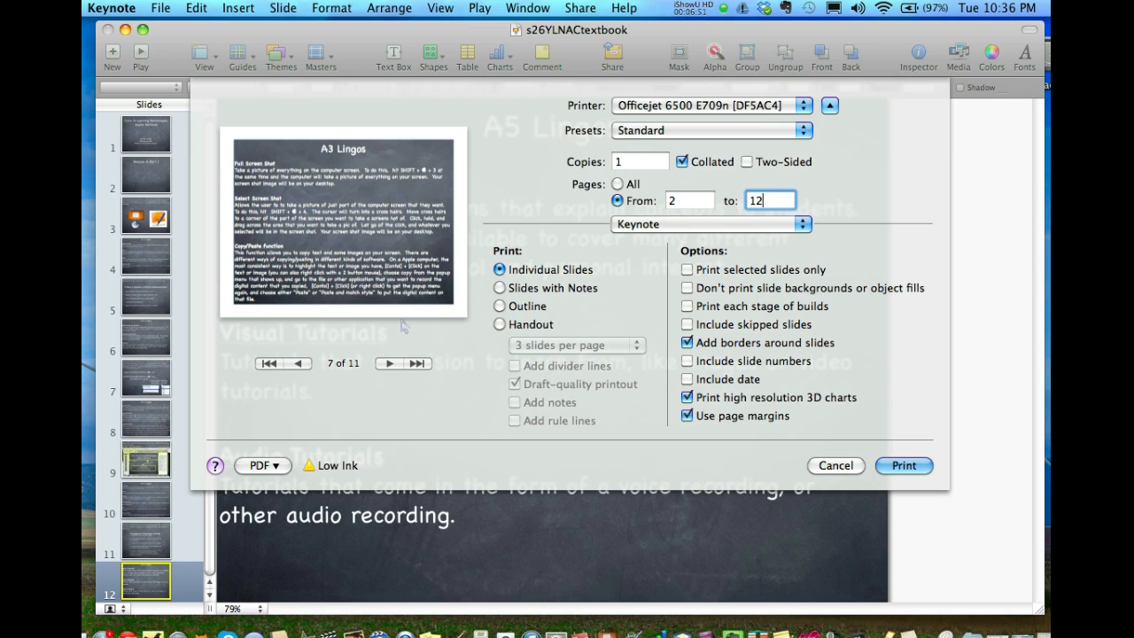
mouse_move(257, 469)
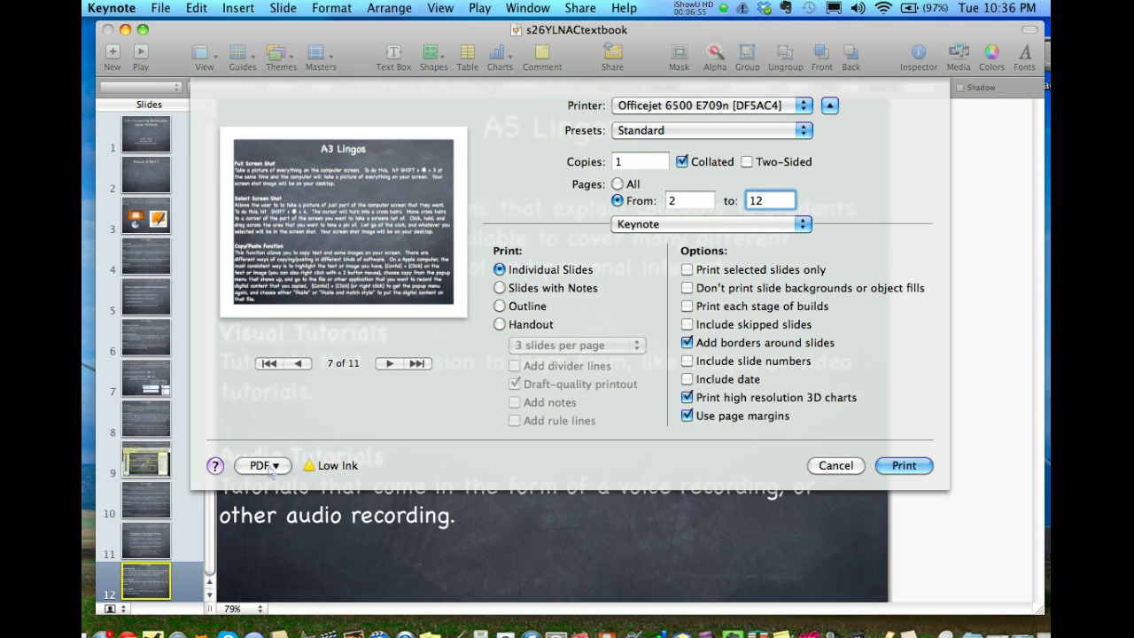
click(262, 465)
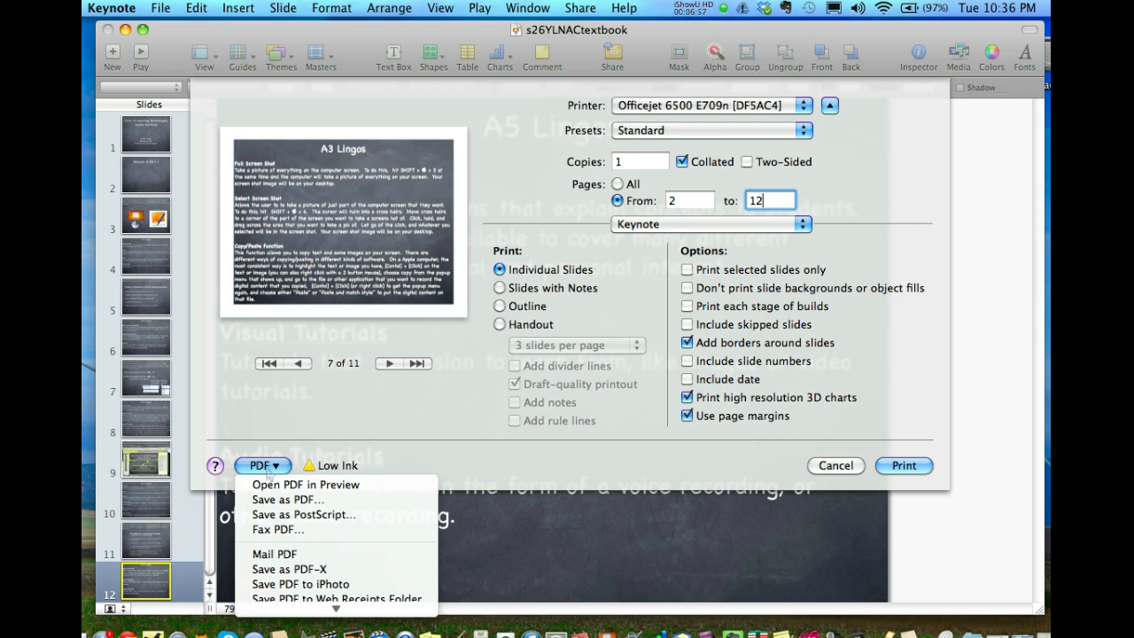
mouse_move(305, 499)
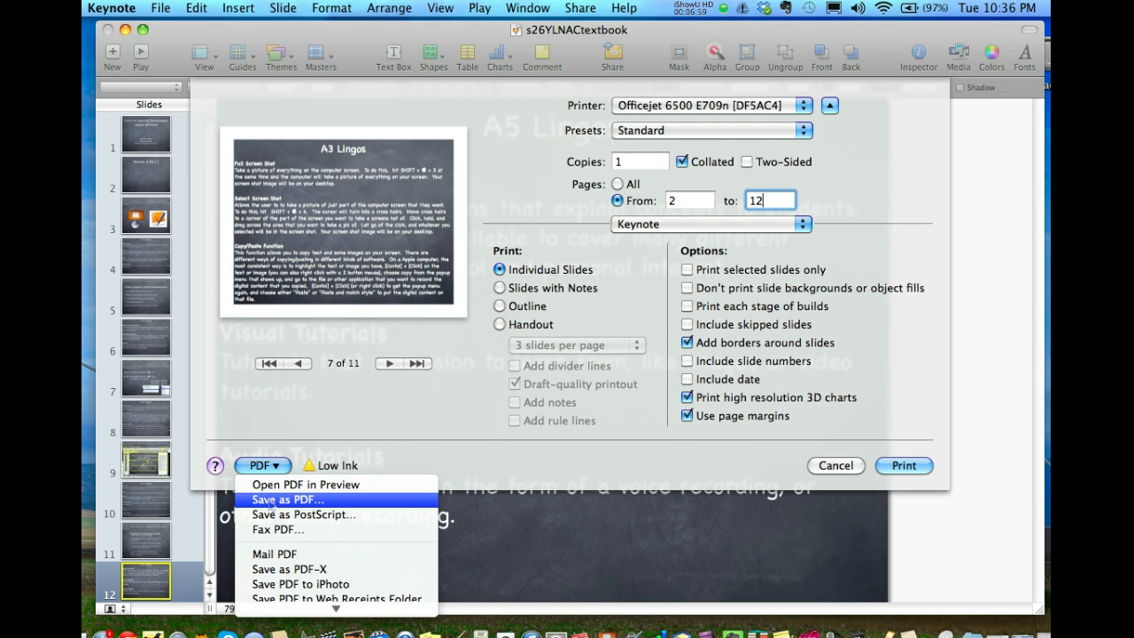
click(291, 499)
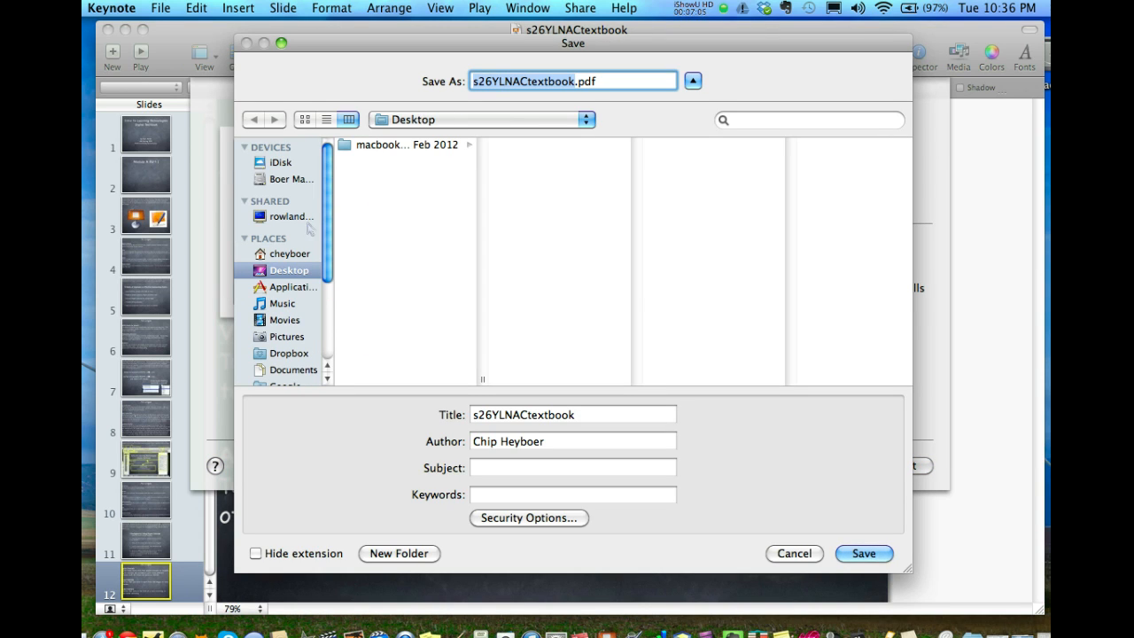
Step: Pick Desktop as the location, name the file 'moda part1 icans pdf.pdf', and save
click(288, 254)
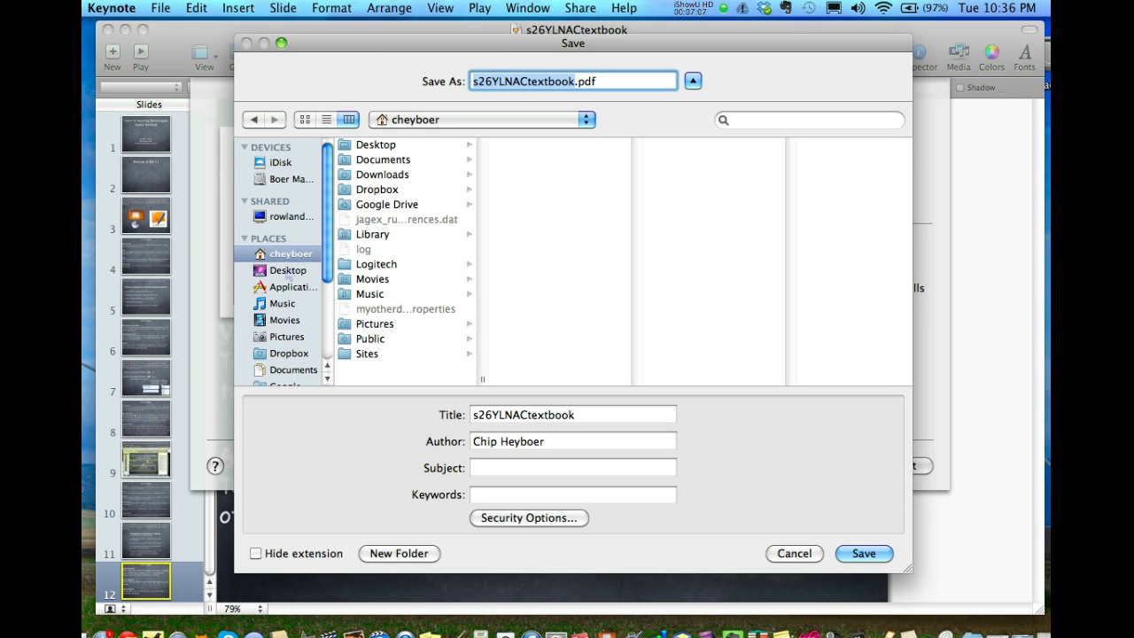
click(287, 270)
text(m)
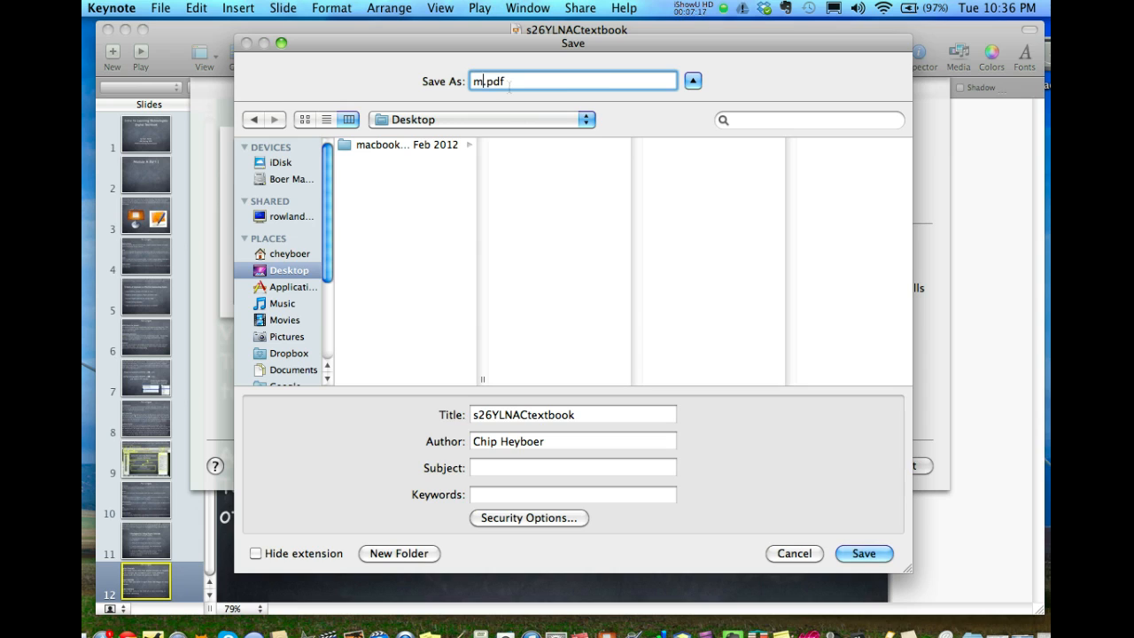
text(oda par)
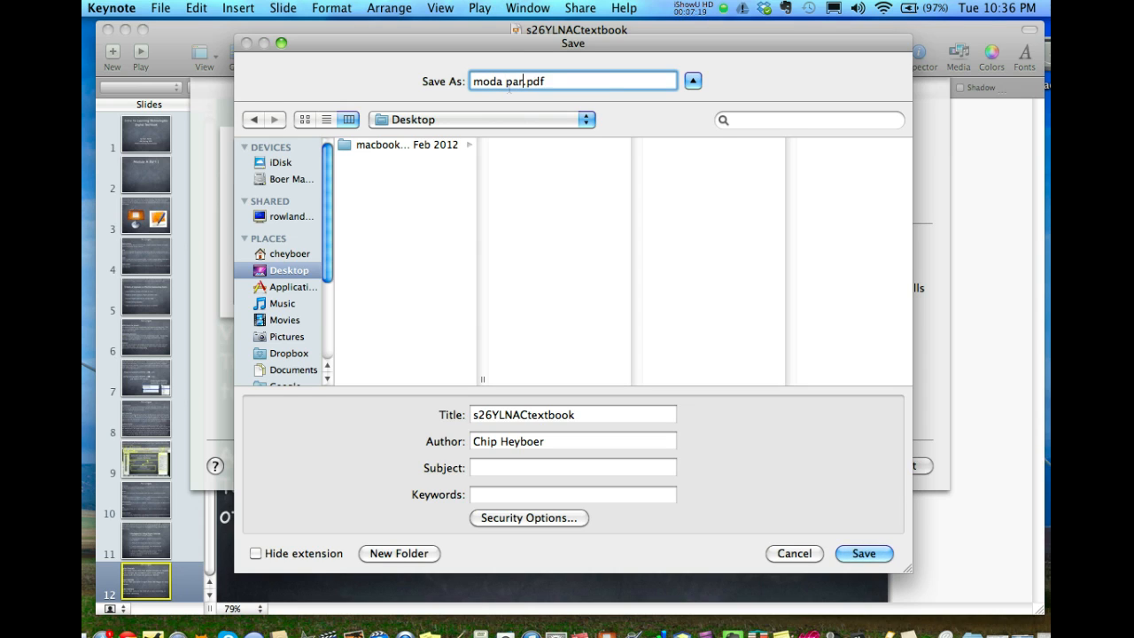
text(1)
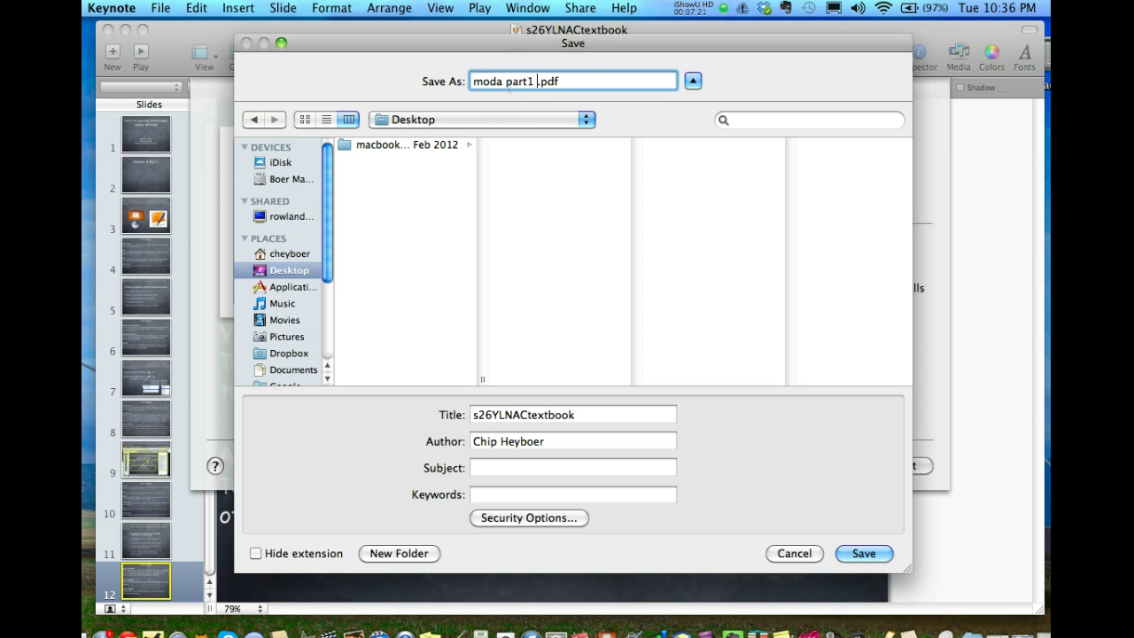
text(ican)
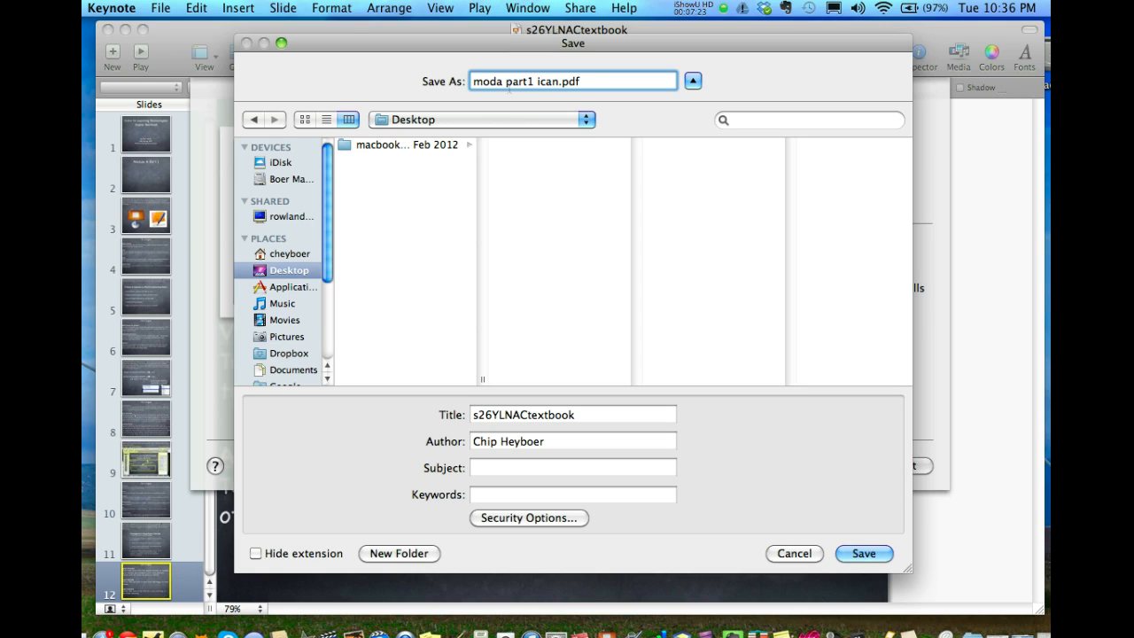
key(space)
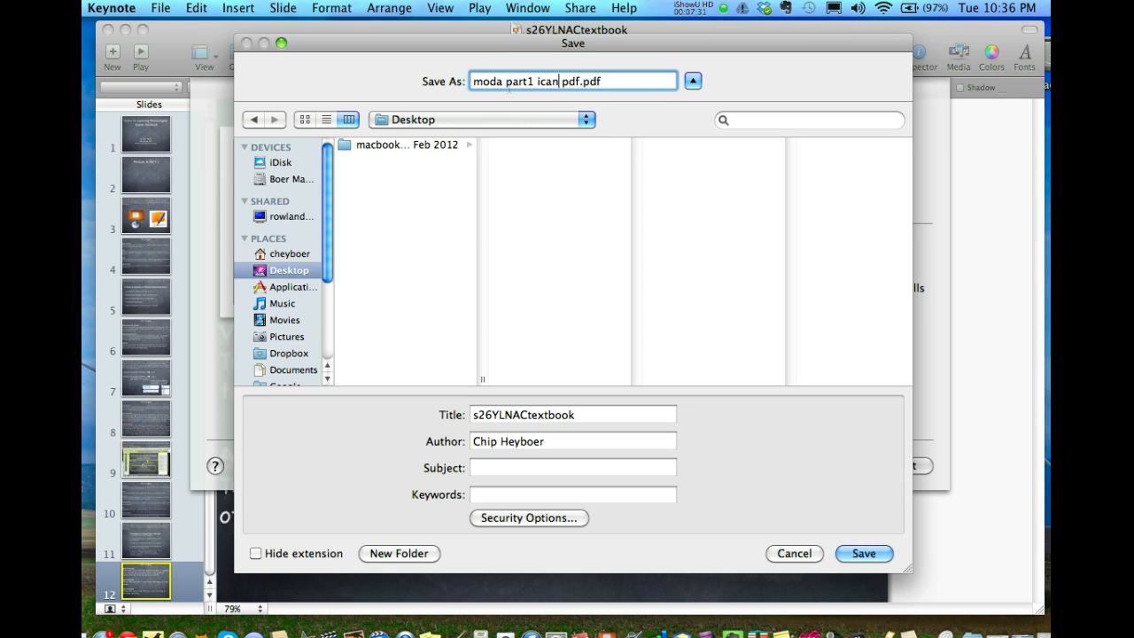
text(s)
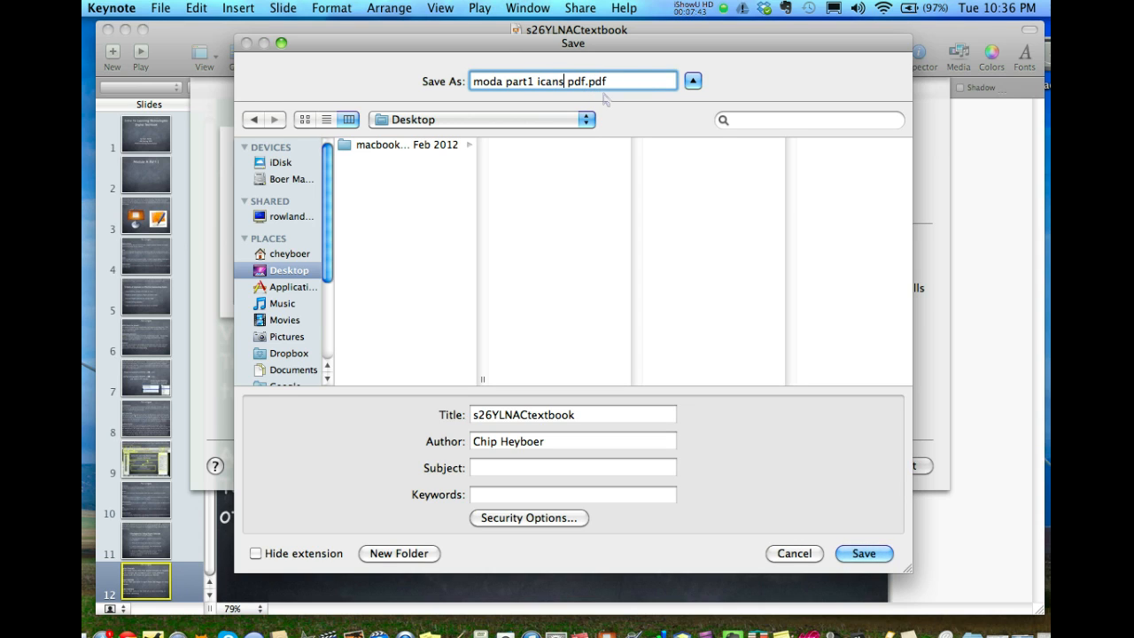
mouse_move(678, 133)
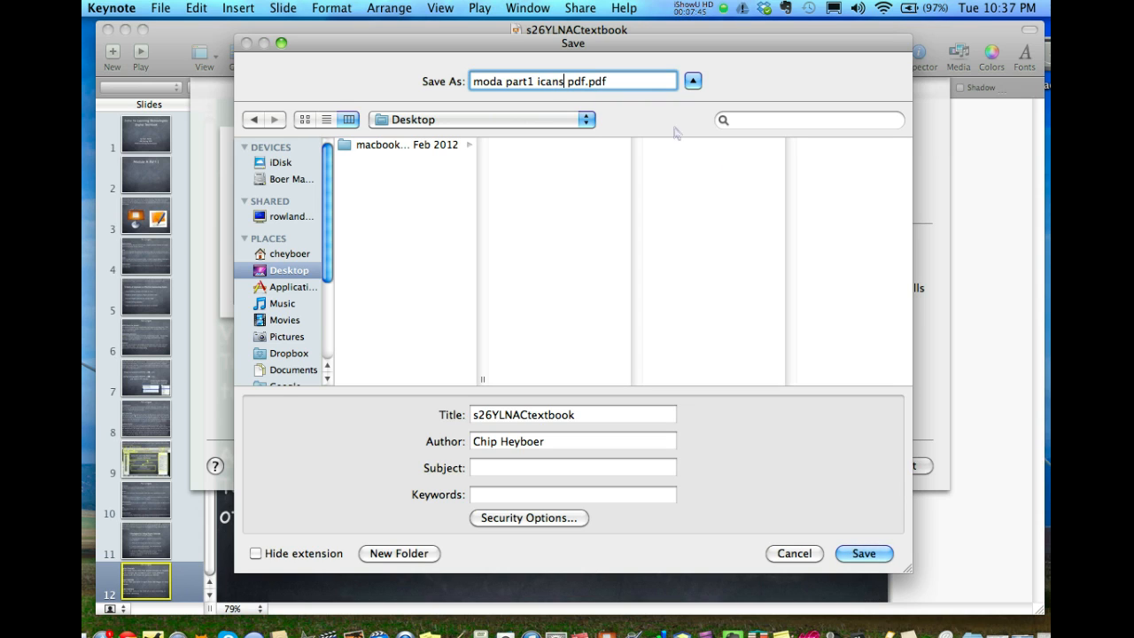
mouse_move(806, 536)
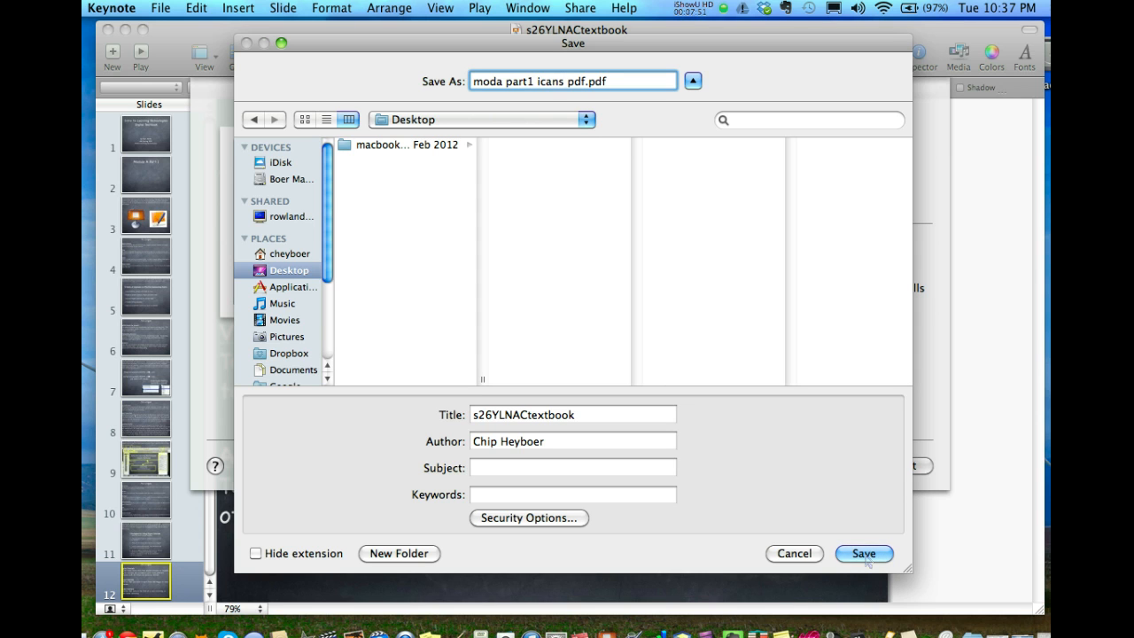
click(863, 553)
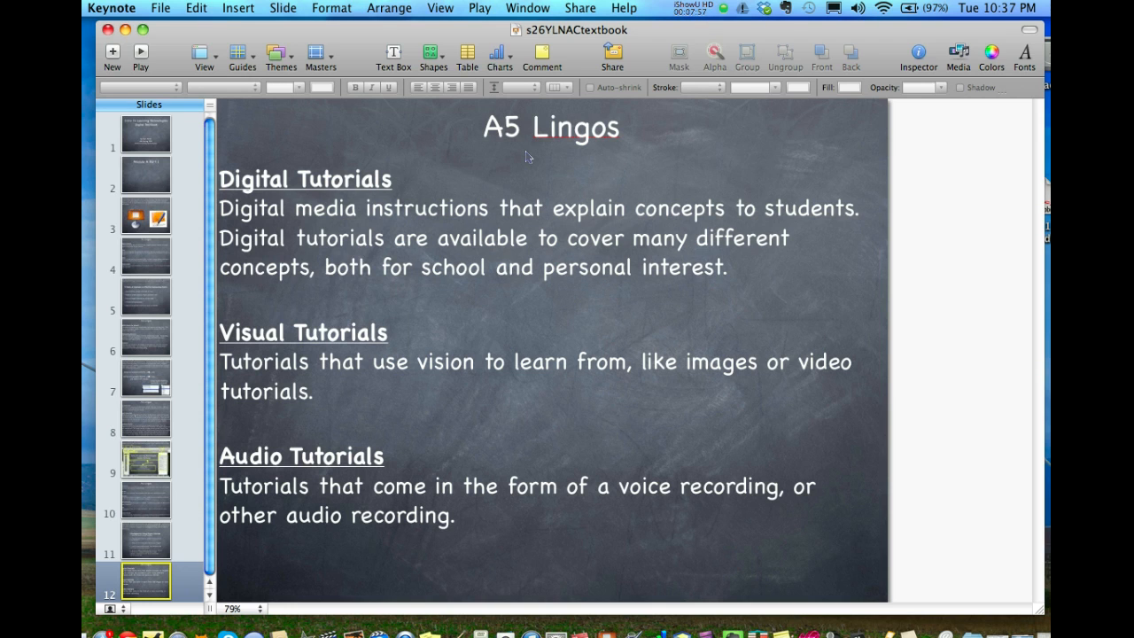
Step: Quit Keynote from the Keynote menu
click(112, 8)
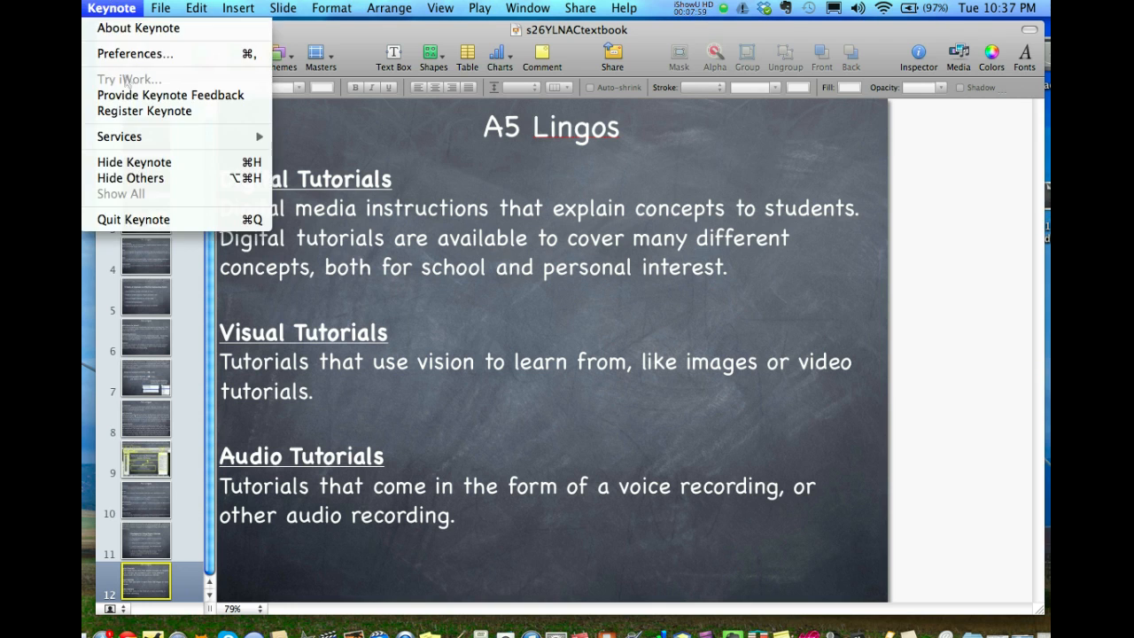
click(133, 161)
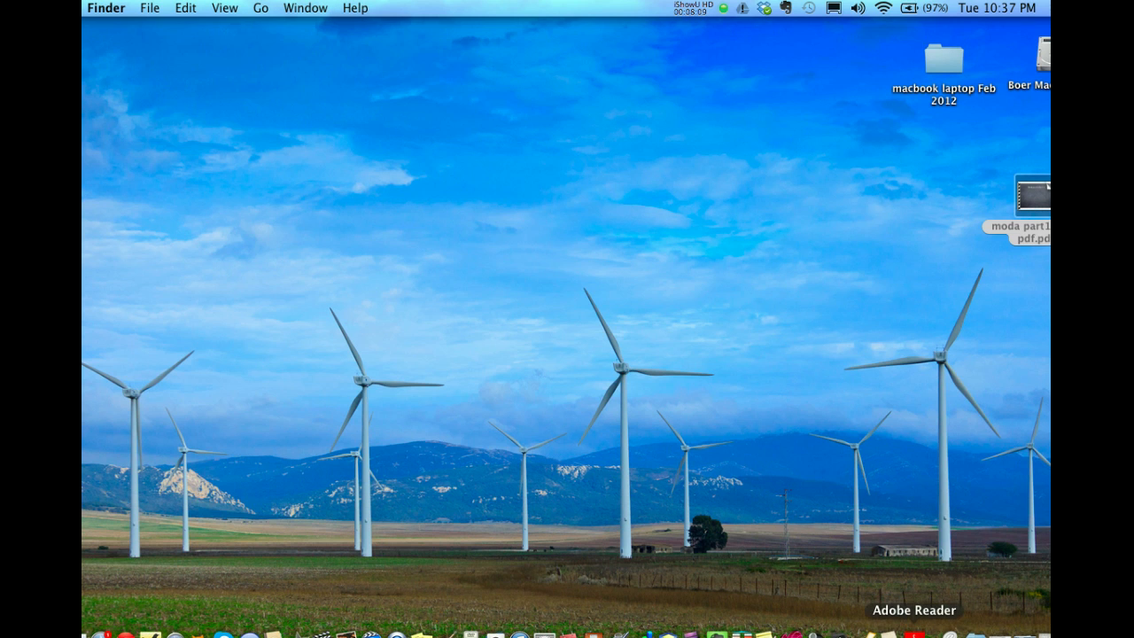
Step: Open 'moda part1 icans pdf.pdf' from the Desktop, return to page 1, and open View
double_click(1030, 193)
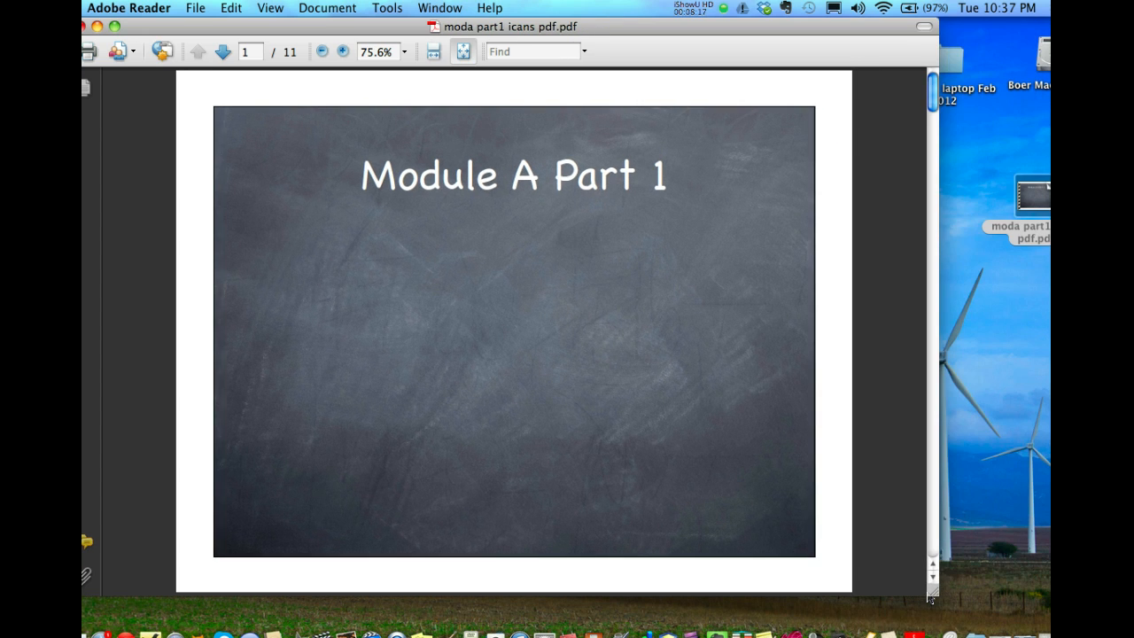
mouse_move(921, 596)
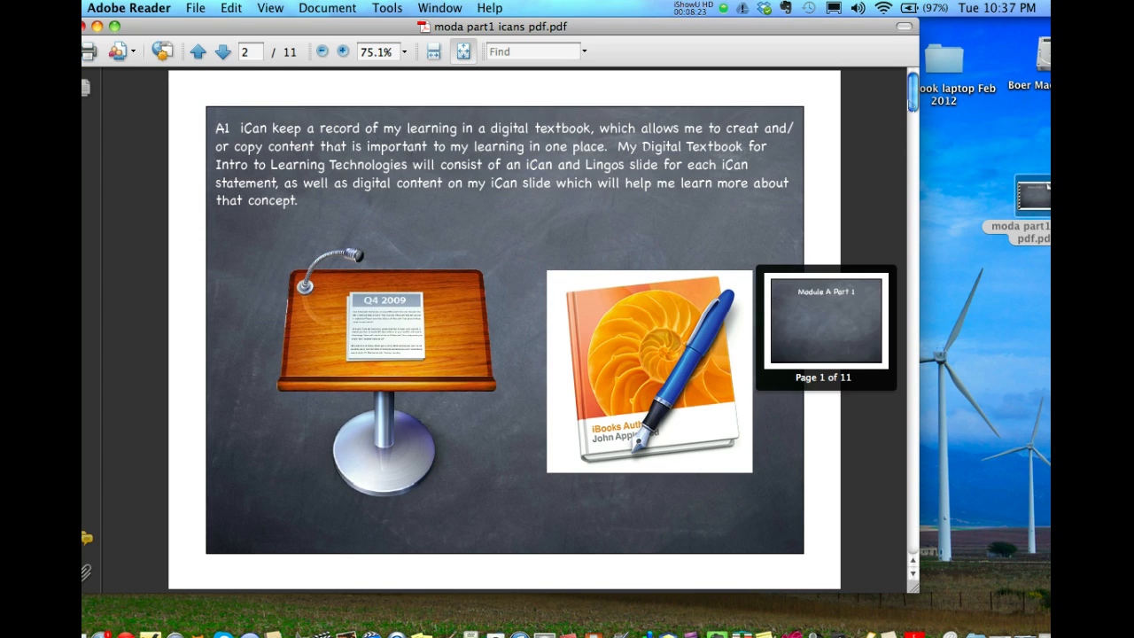
click(199, 50)
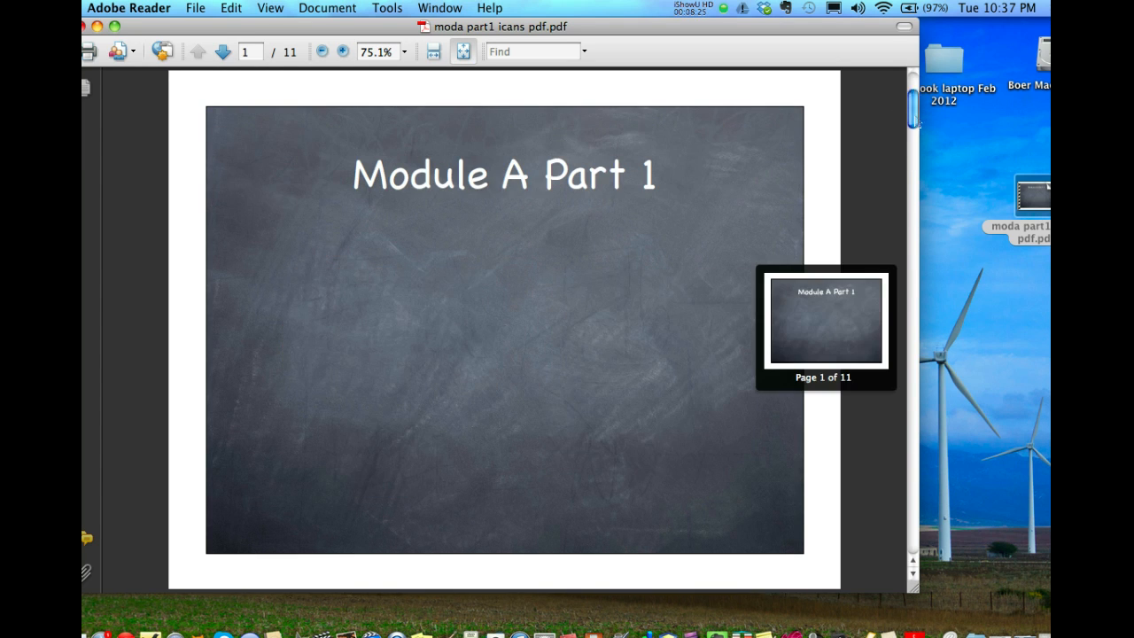
click(270, 8)
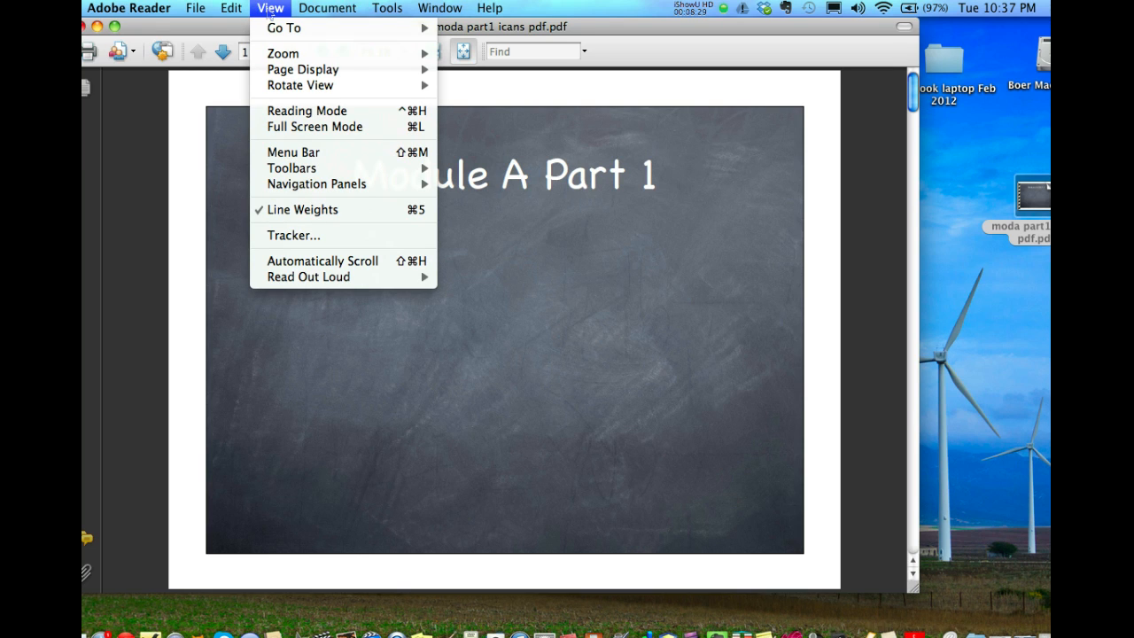
mouse_move(306, 109)
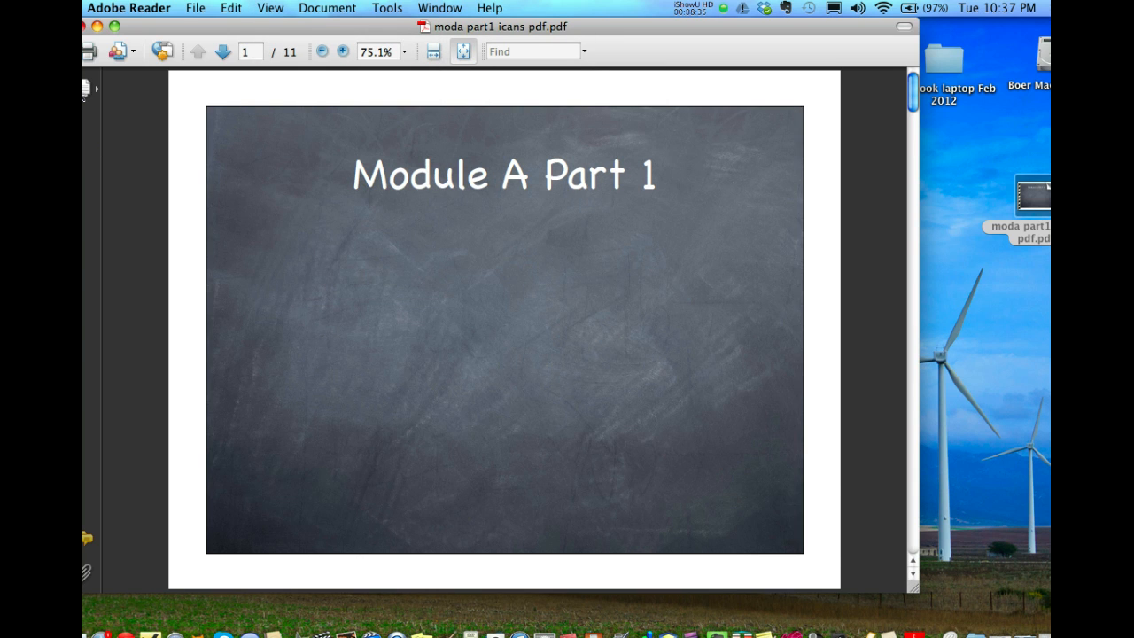
Step: Show the Pages thumbnail panel and scroll through all 11 thumbnails and back
click(87, 88)
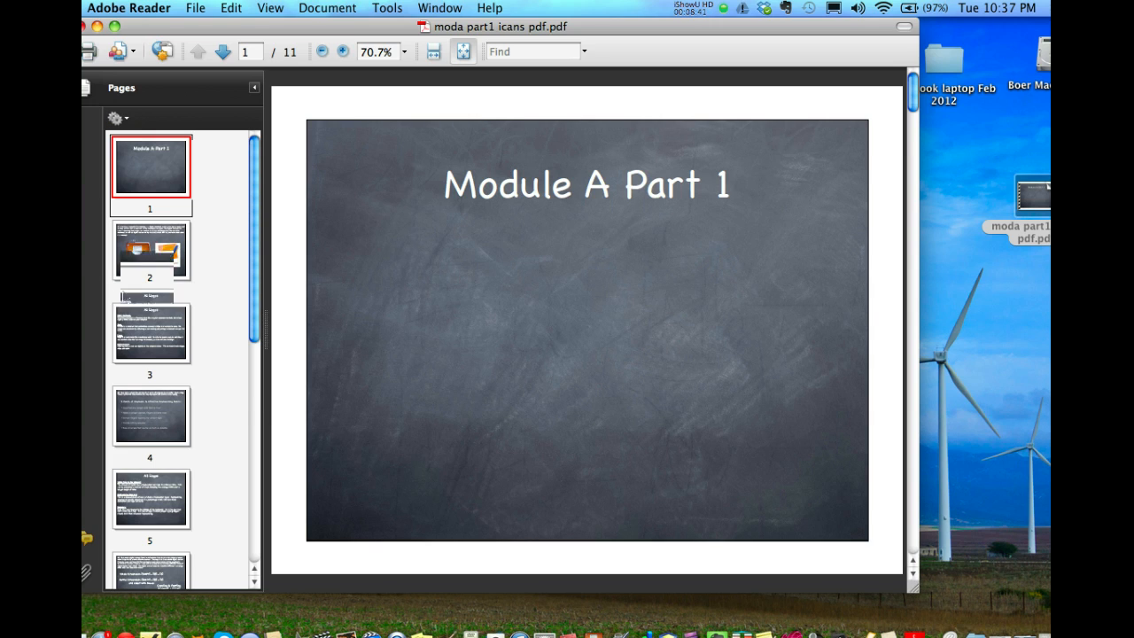
scroll(down, 3)
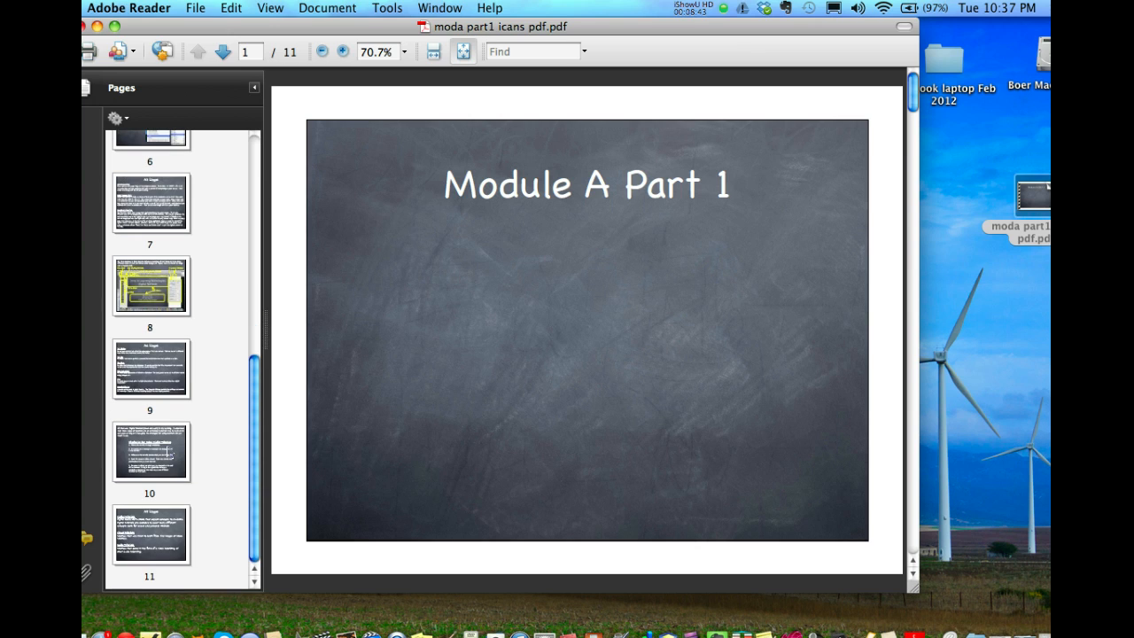
scroll(up, 3)
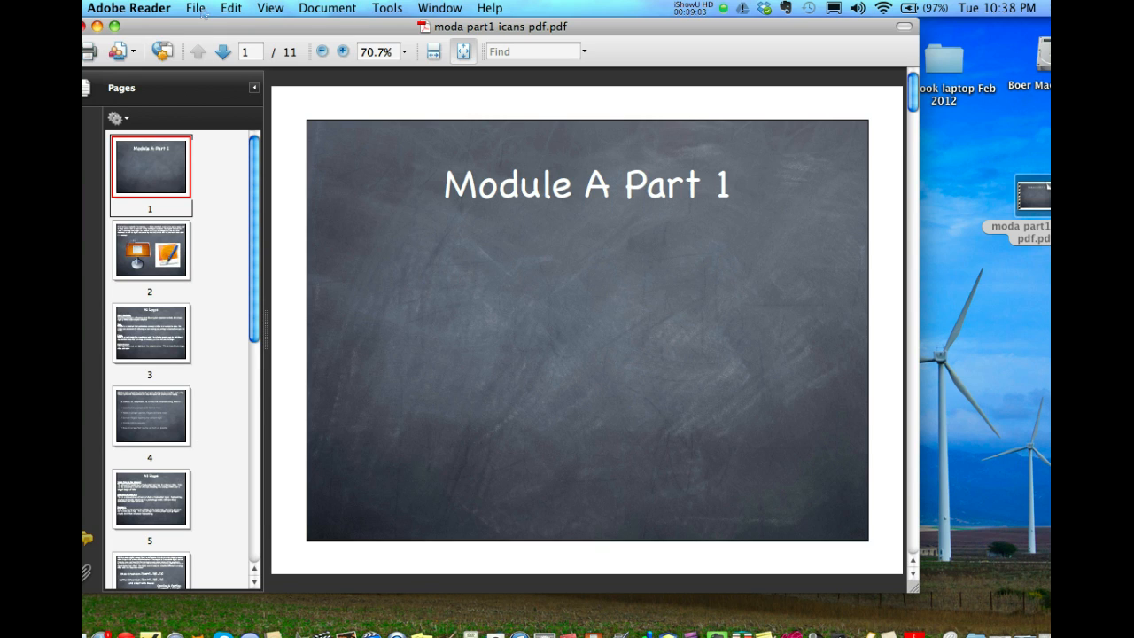
click(195, 8)
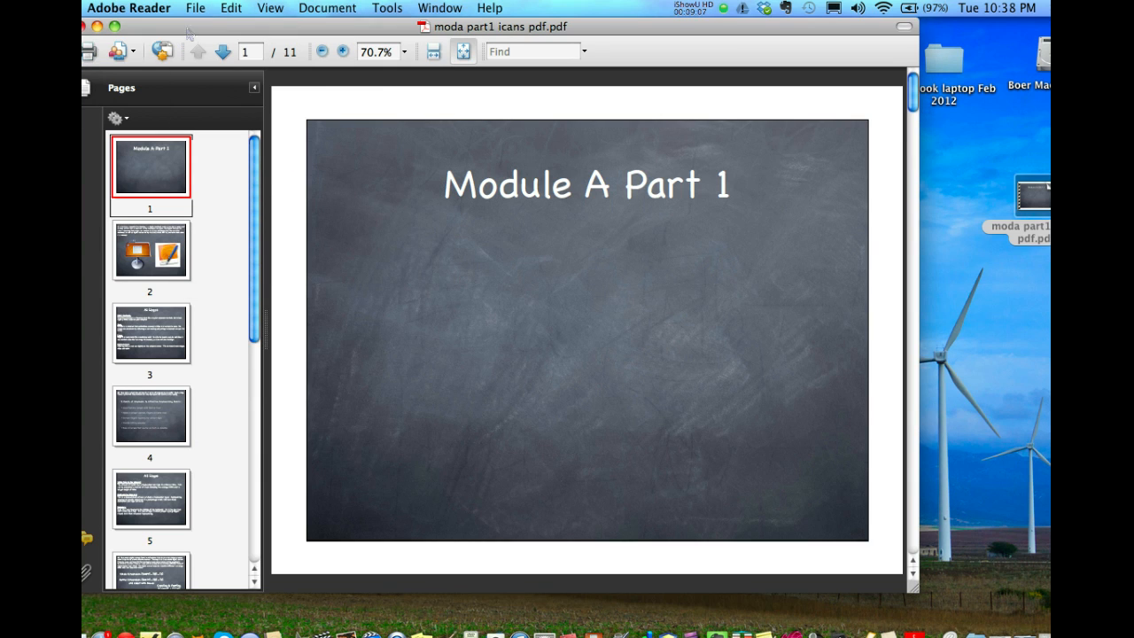
mouse_move(89, 50)
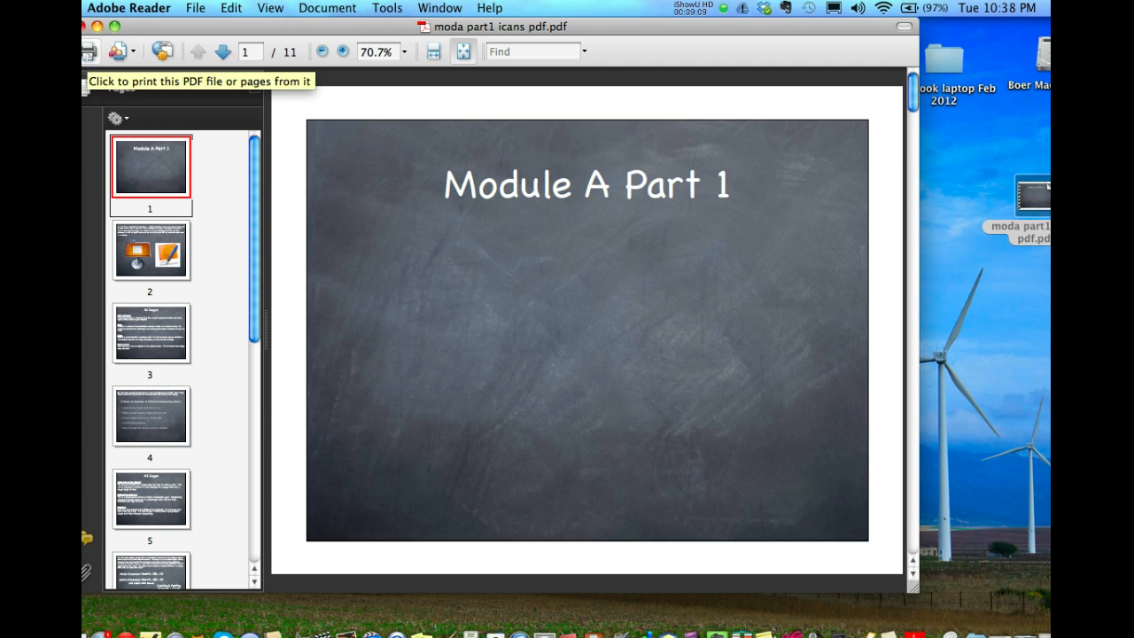